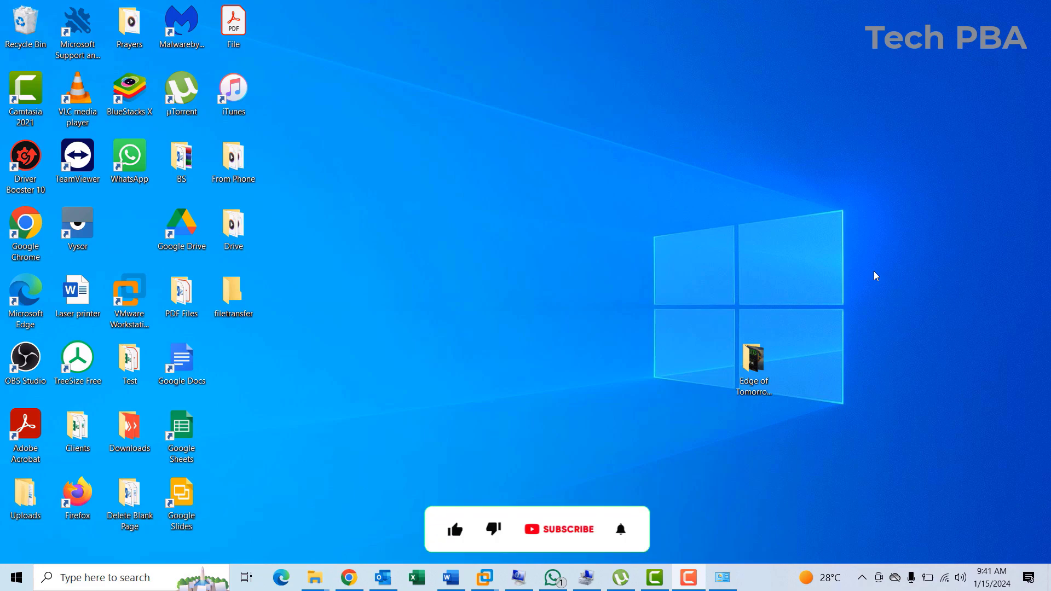
Close the desktop shortcut menu and launch Google Chrome from the taskbar
left_click(455, 507)
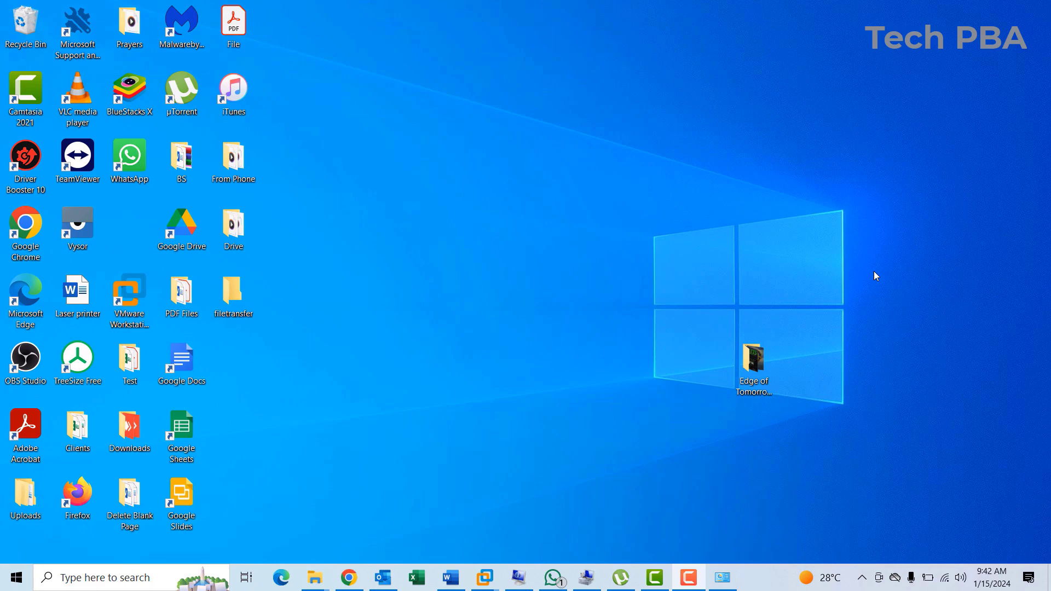
mouse_move(496, 181)
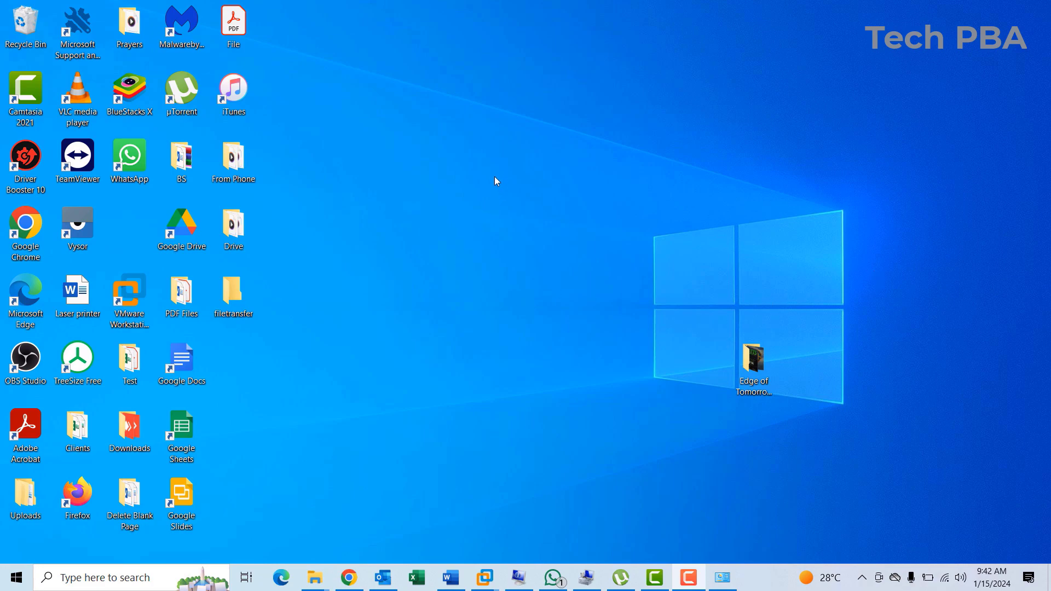
mouse_move(375, 573)
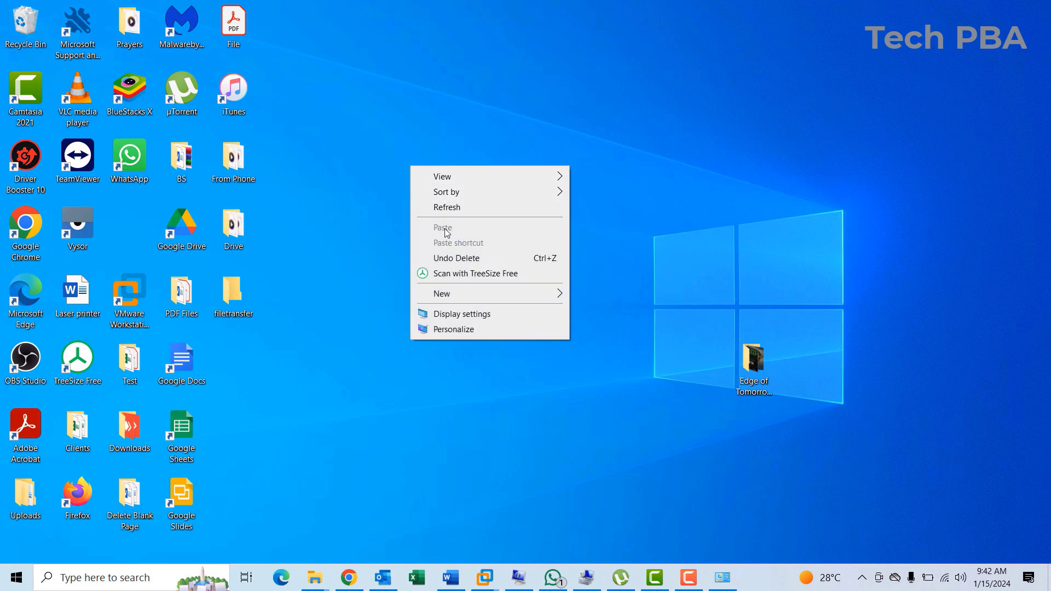
left_click(858, 496)
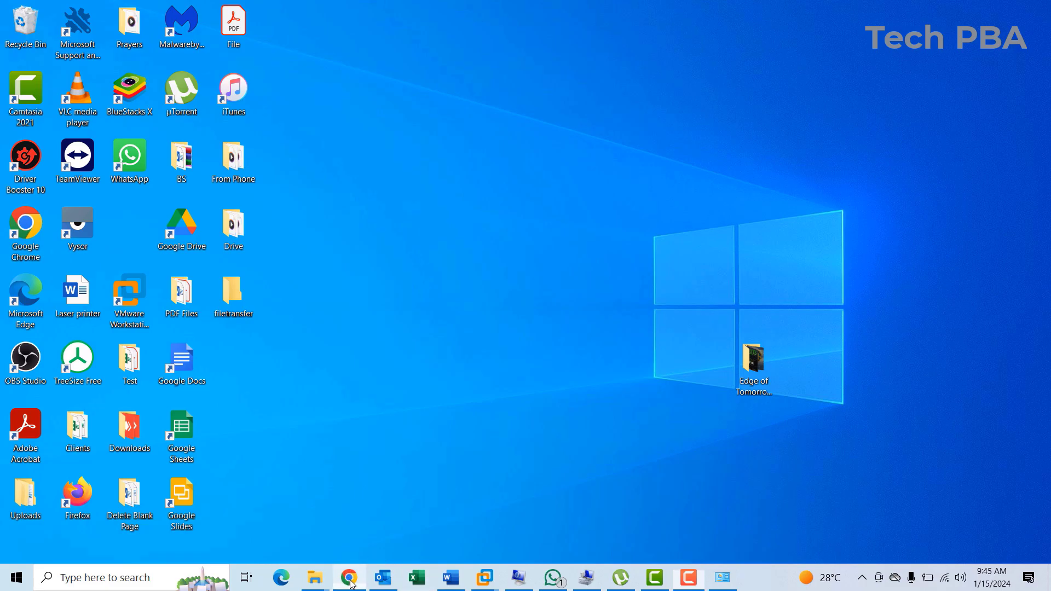
left_click(348, 577)
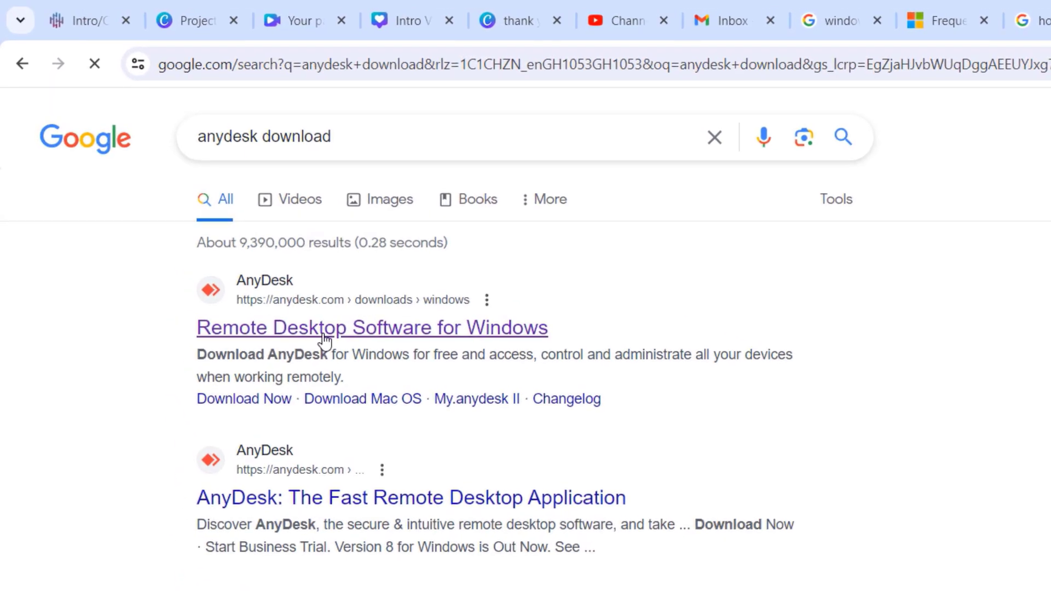
Download the AnyDesk Windows installer and run it from Chrome's downloads panel
left_click(371, 327)
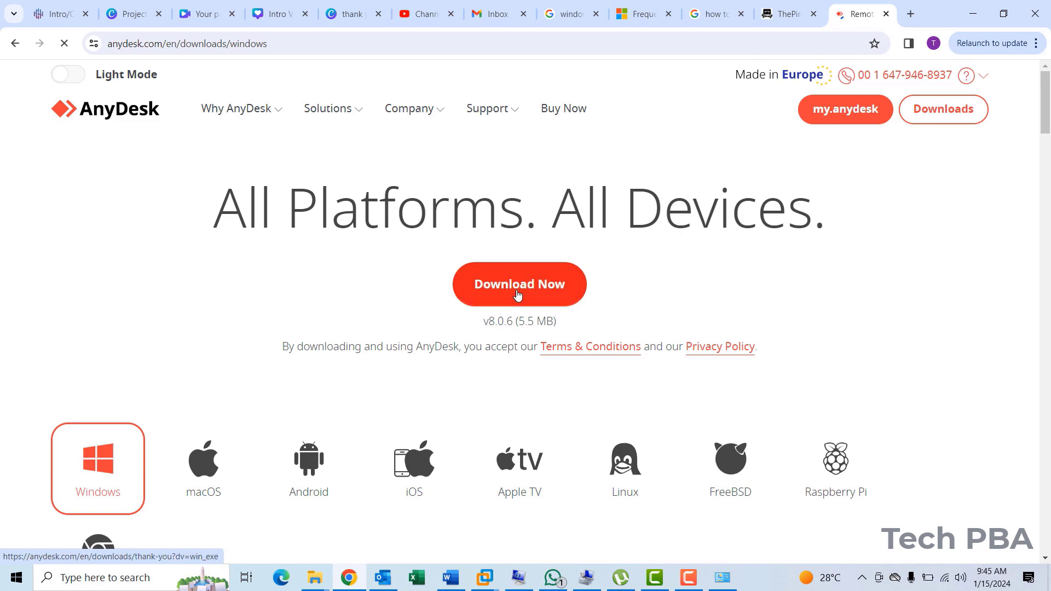
left_click(518, 284)
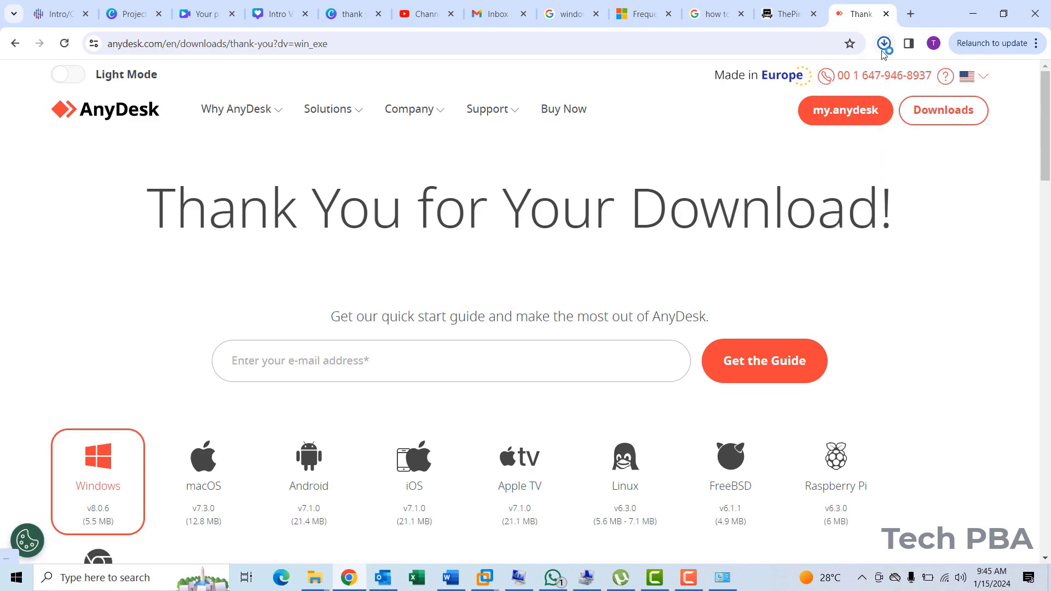
left_click(884, 44)
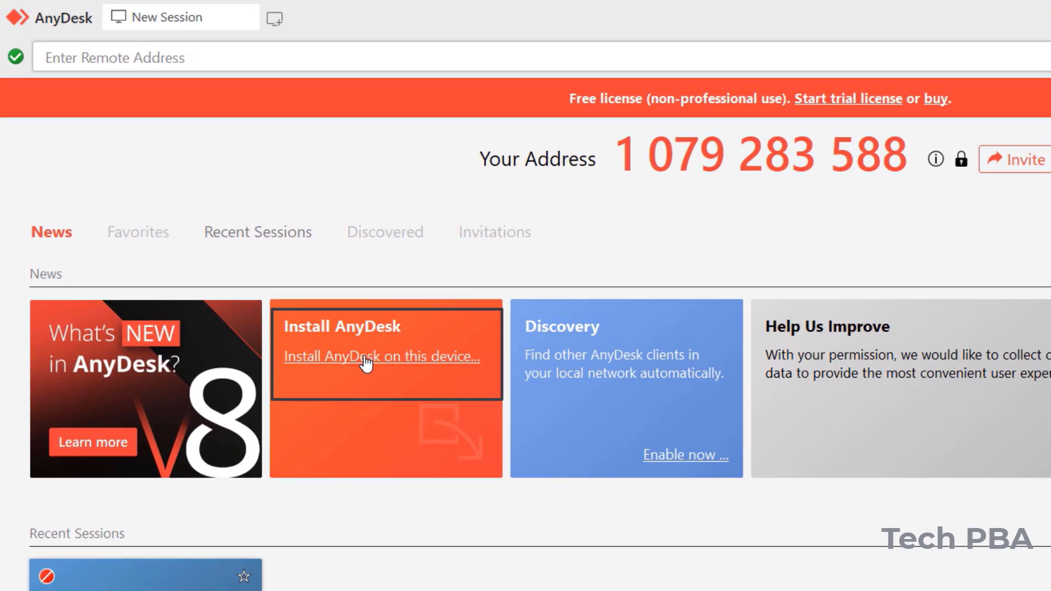
Install AnyDesk on this device, accepting the license with default options
left_click(381, 356)
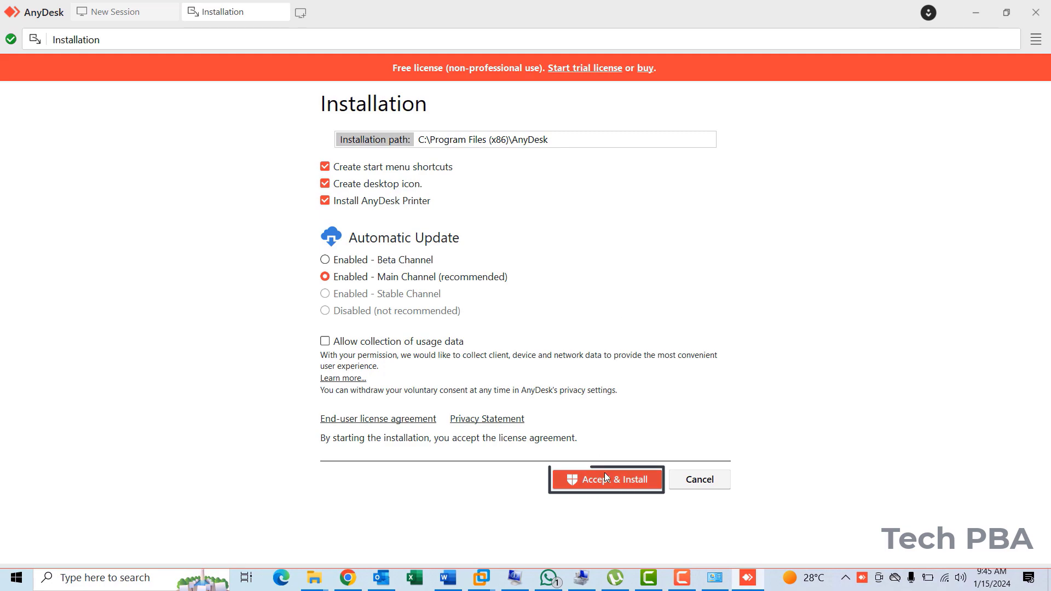
left_click(606, 478)
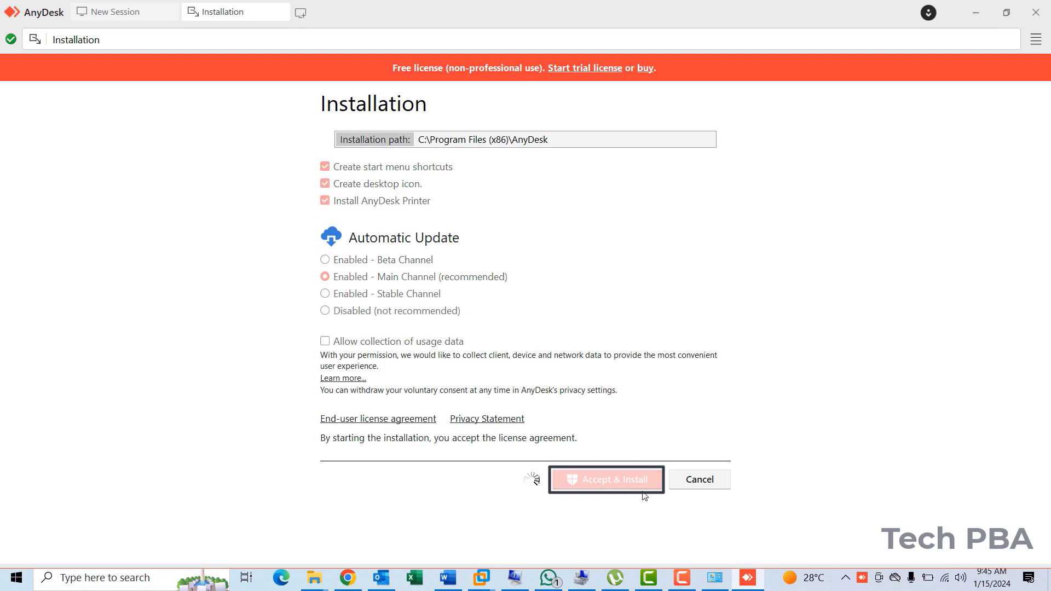
left_click(606, 479)
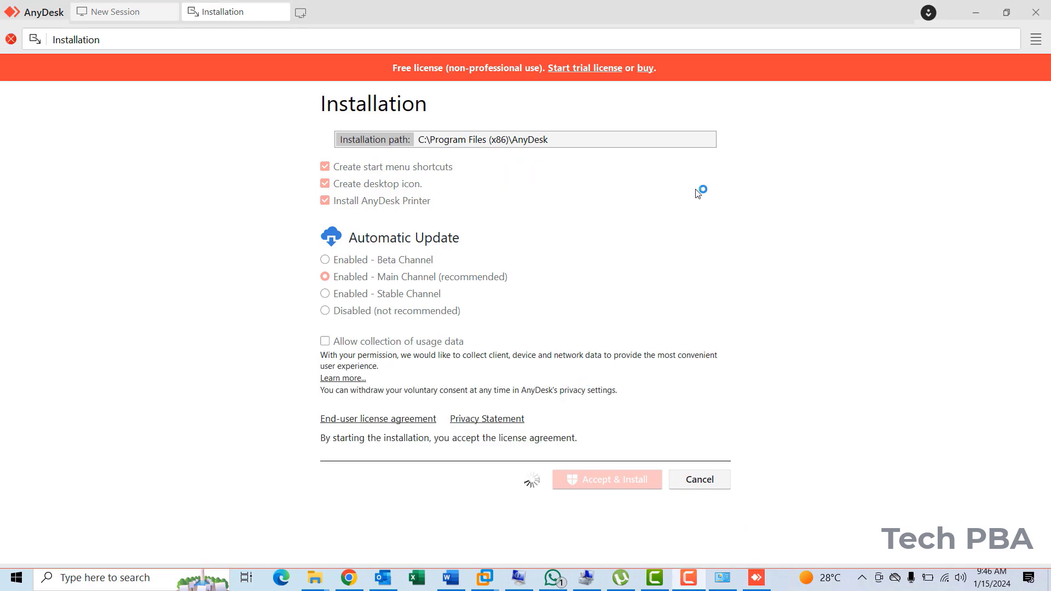
mouse_move(674, 264)
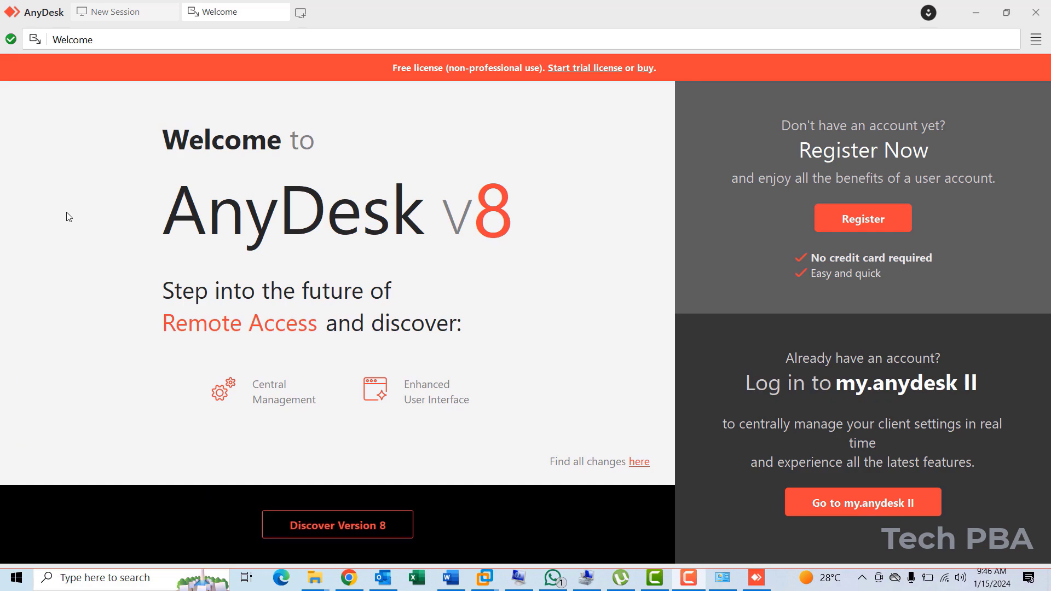
mouse_move(270, 27)
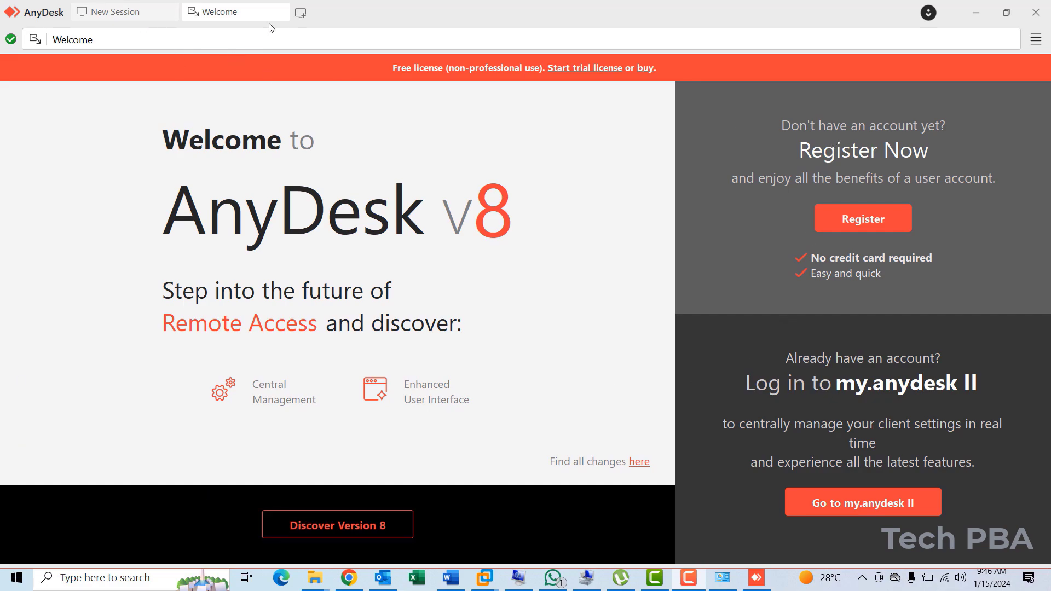
Close the Welcome page to show the New Session page with this computer's address
left_click(115, 11)
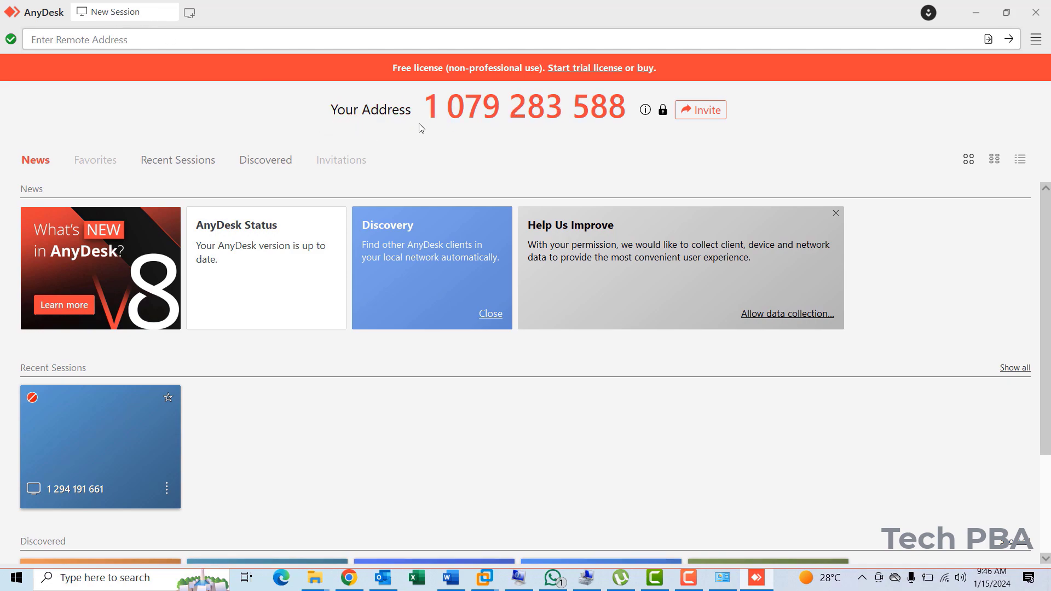
mouse_move(615, 135)
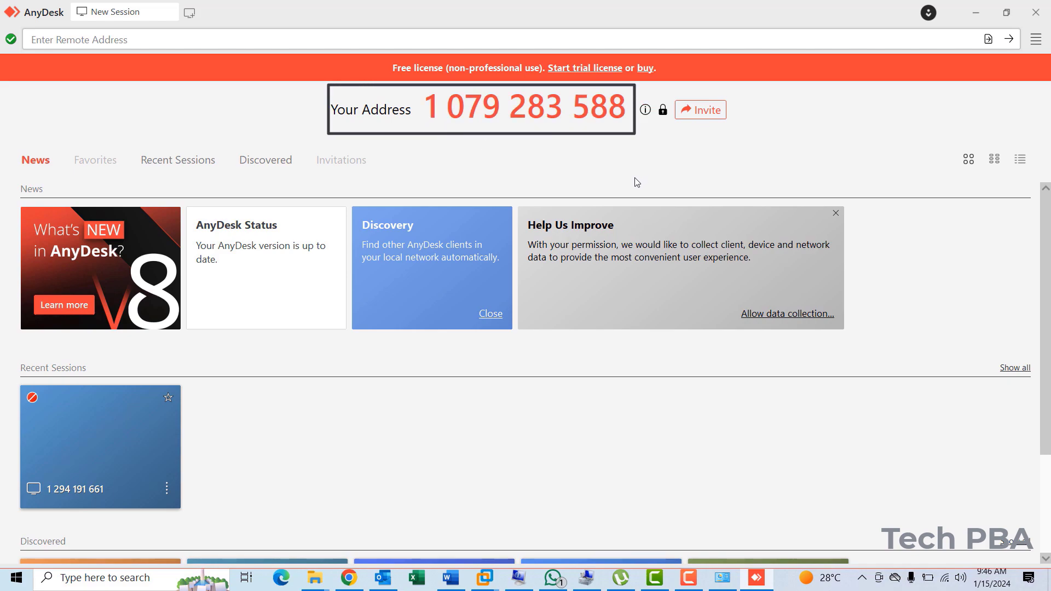
mouse_move(457, 172)
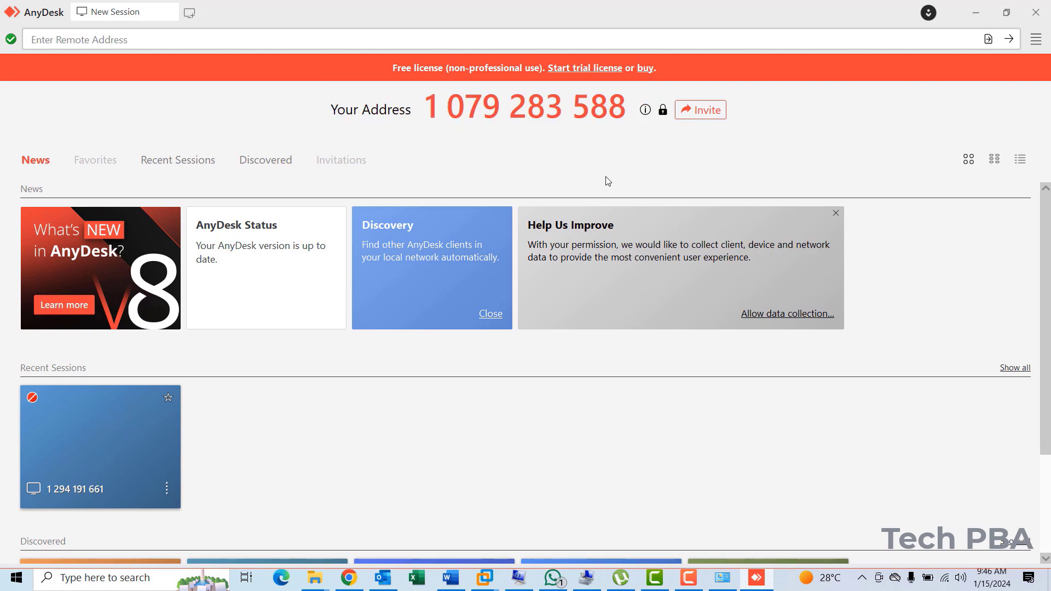
mouse_move(426, 402)
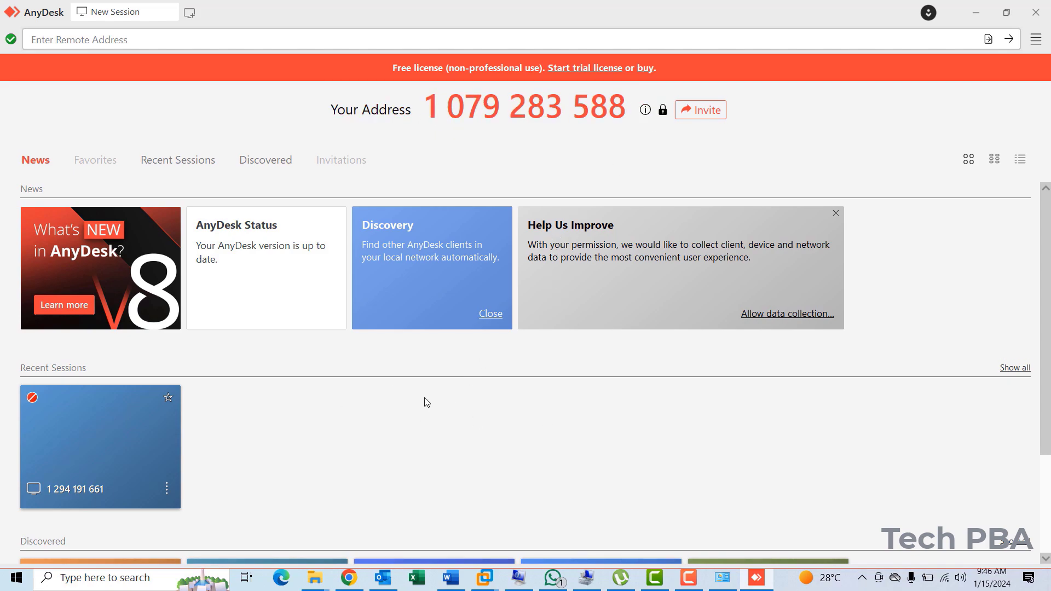
mouse_move(889, 135)
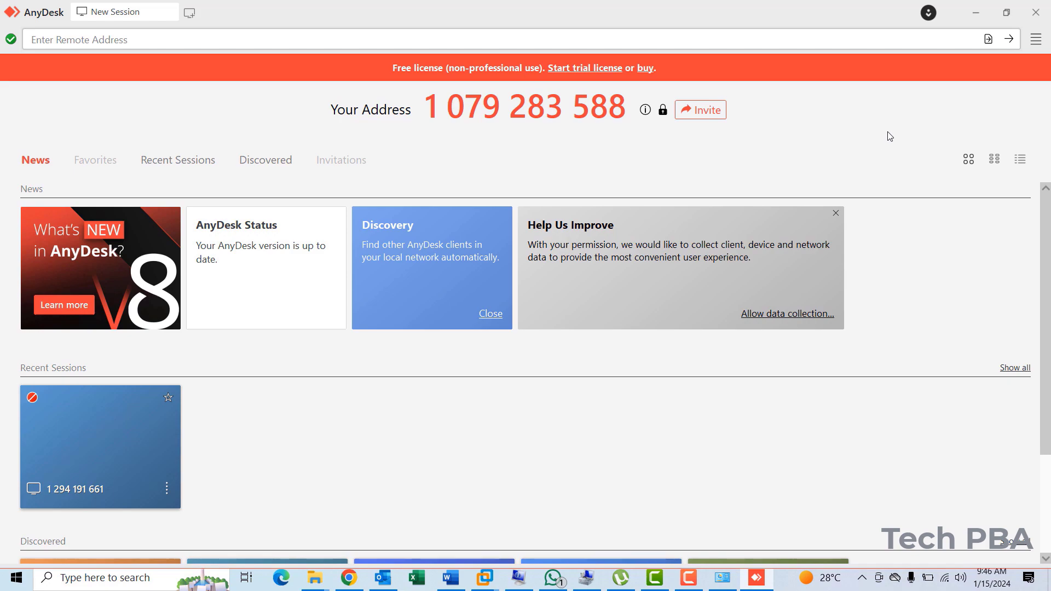
mouse_move(859, 150)
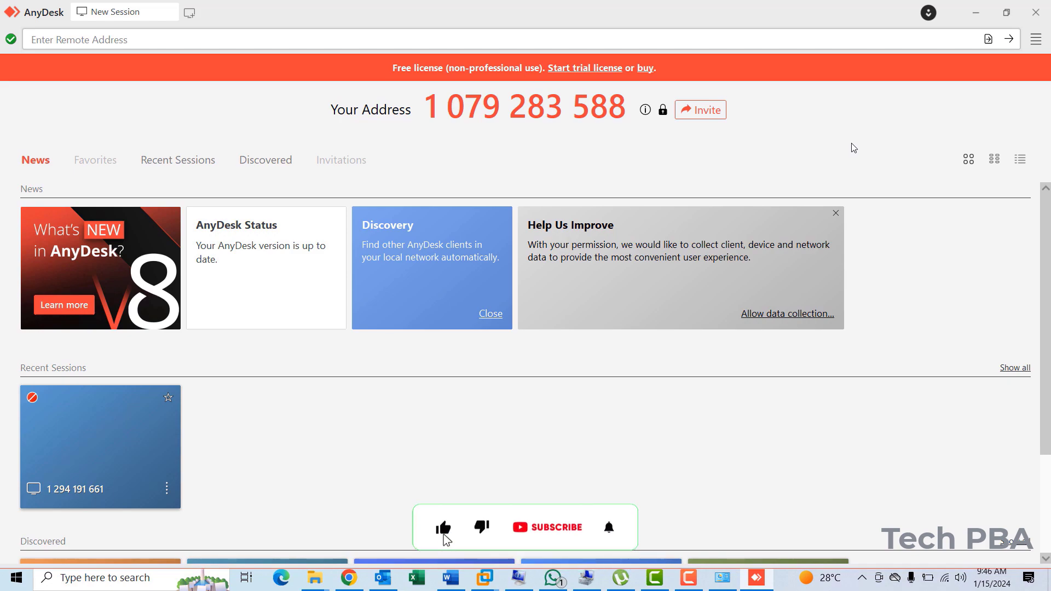
left_click(547, 527)
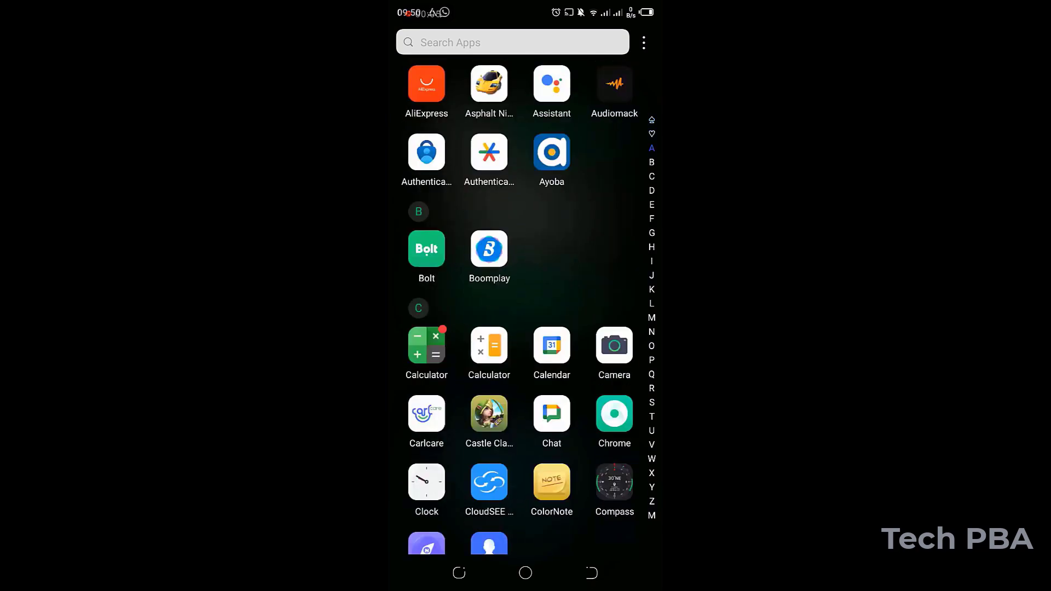
Search Play Store for 'anydesk' and install the AnyDesk Remote Desktop app
scroll("down", 3)
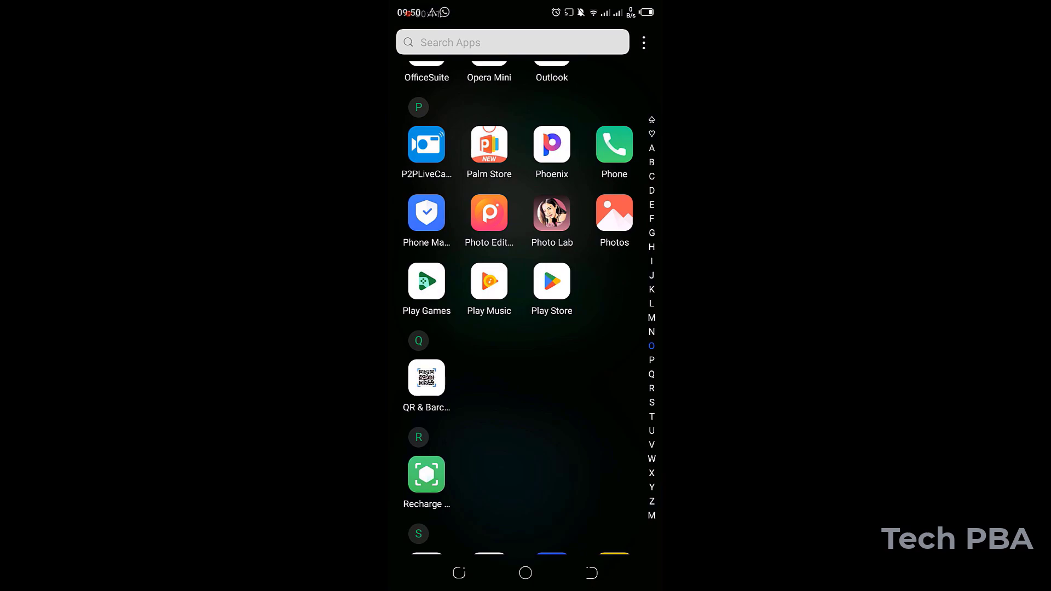
left_click(551, 281)
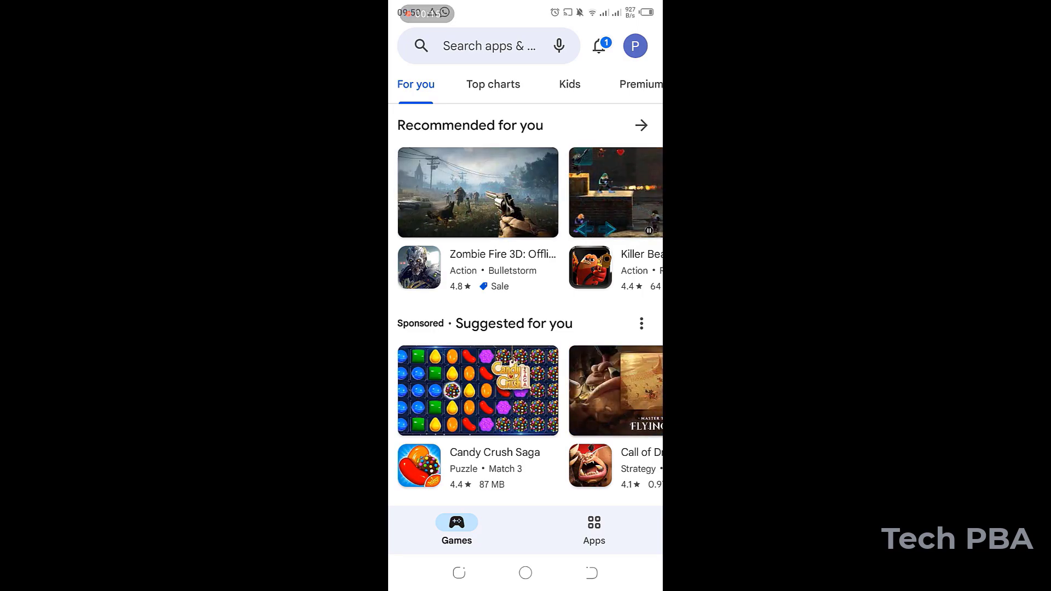
type("anydesk")
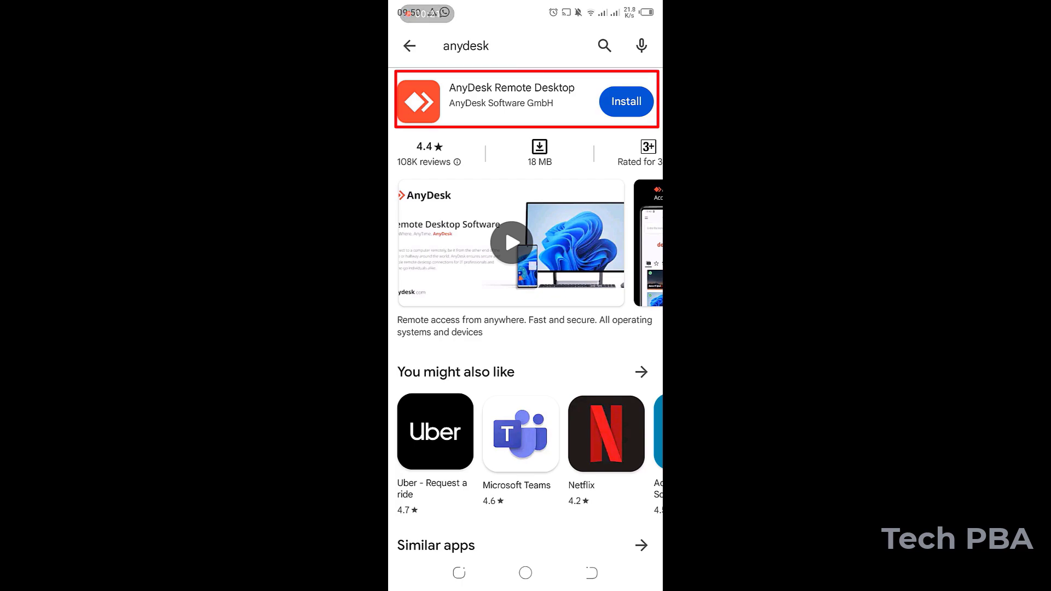
left_click(511, 101)
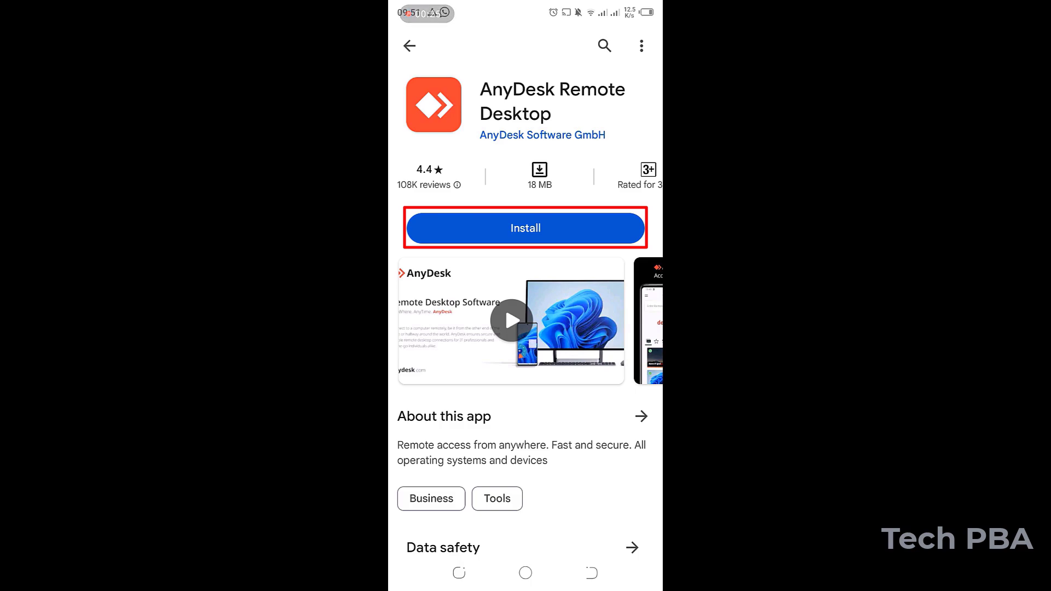
left_click(526, 228)
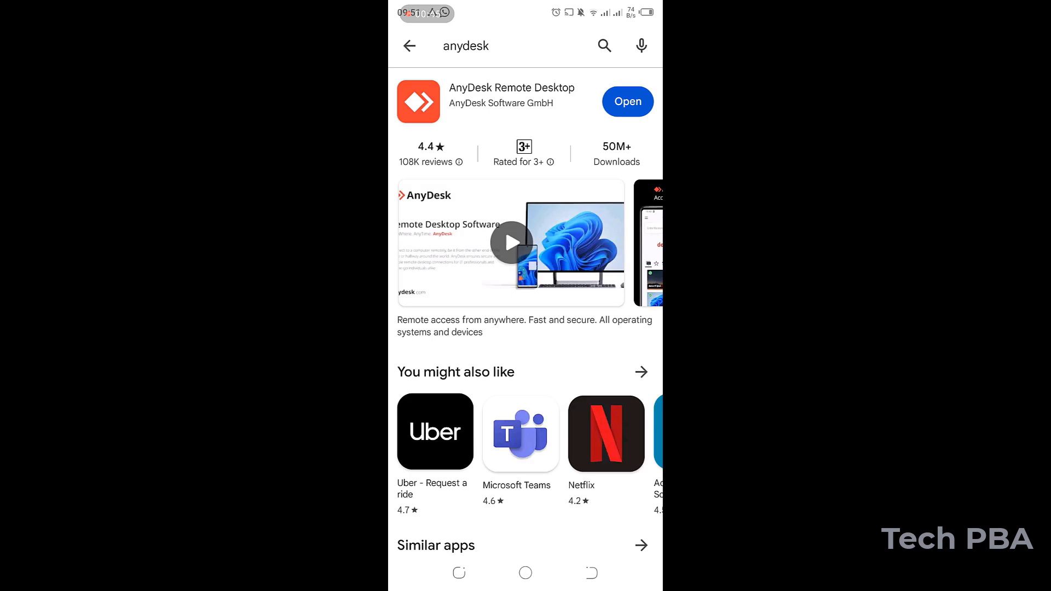
Search Play Store for 'anydesk plugin ad1' and install the plugin
left_click(470, 46)
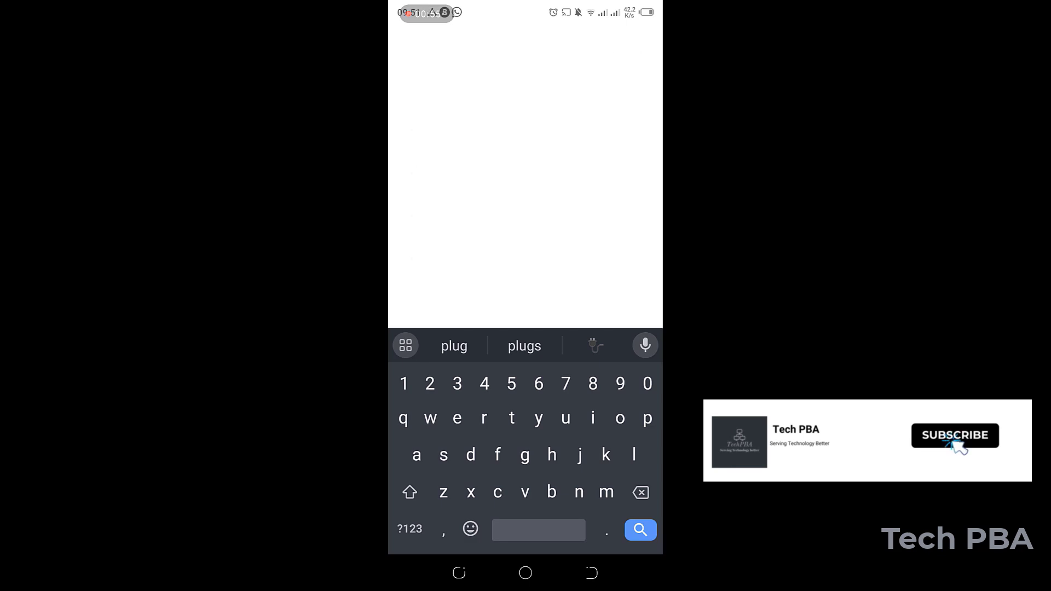
left_click(639, 530)
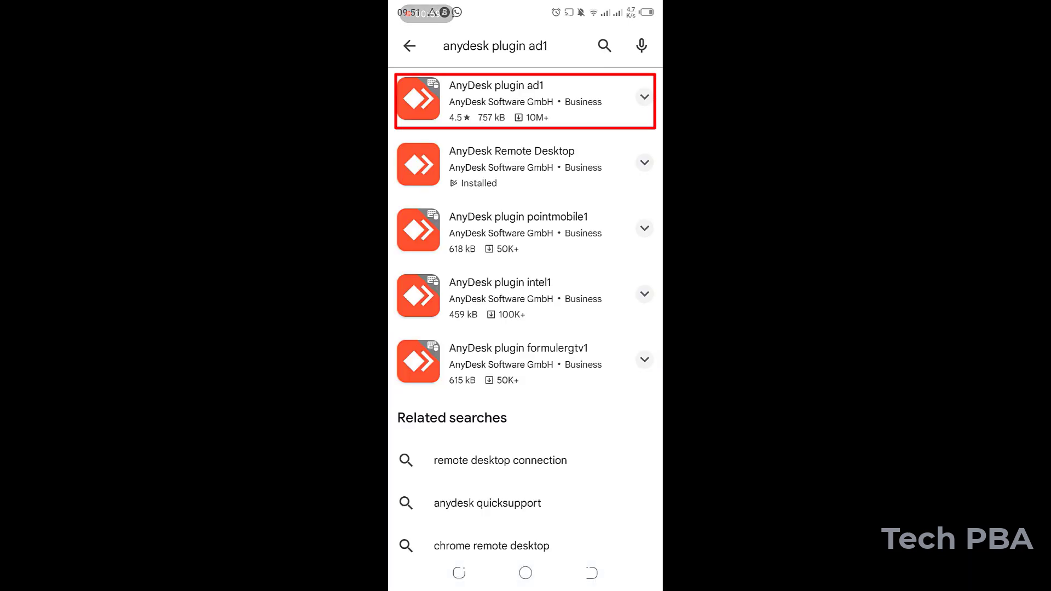
left_click(525, 101)
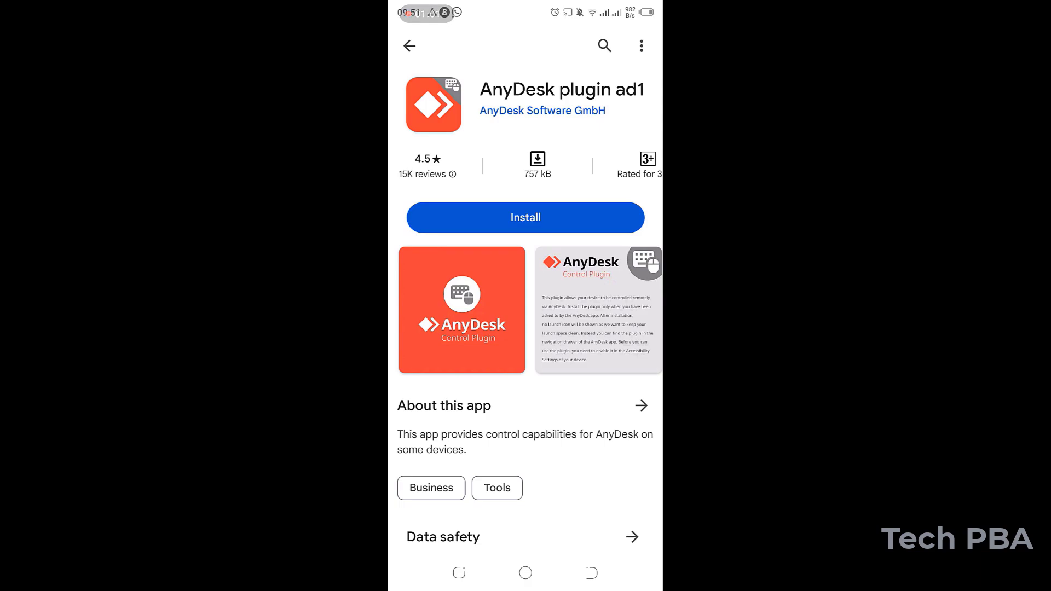
left_click(525, 217)
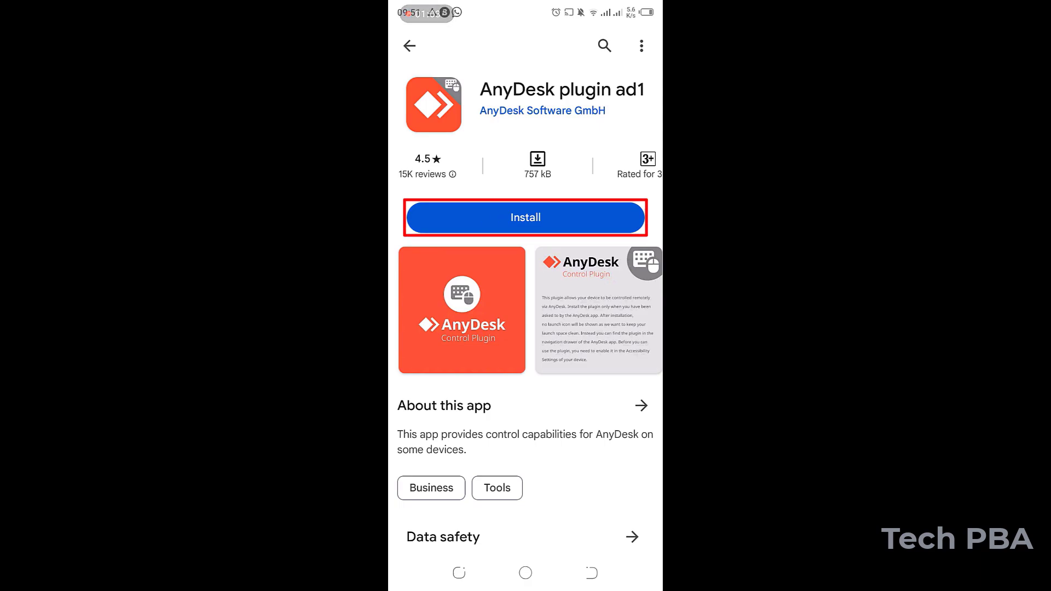
left_click(525, 217)
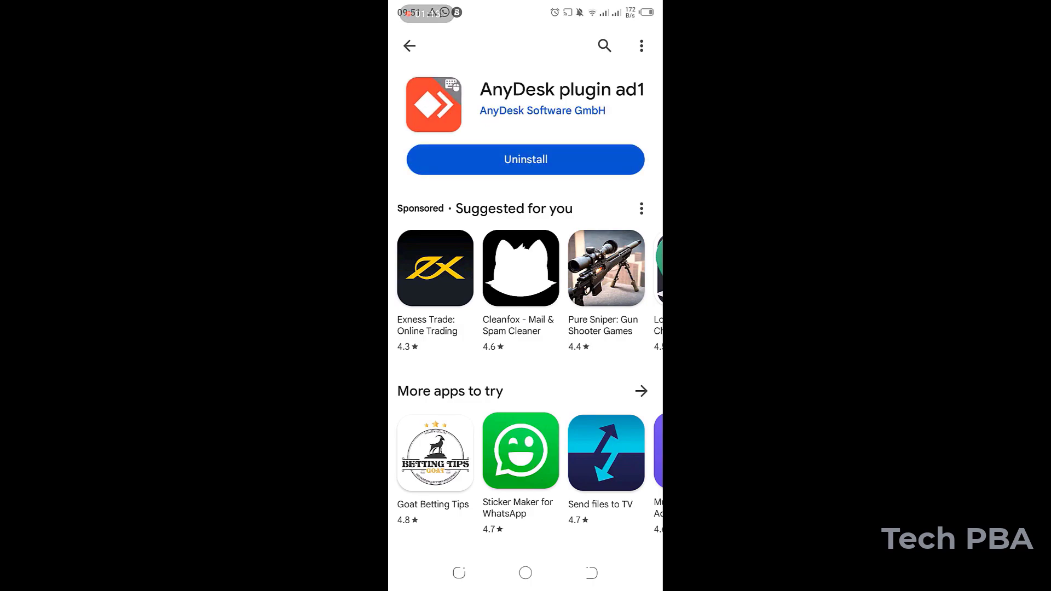
Leave the Play Store and return to the phone's app list
left_click(410, 46)
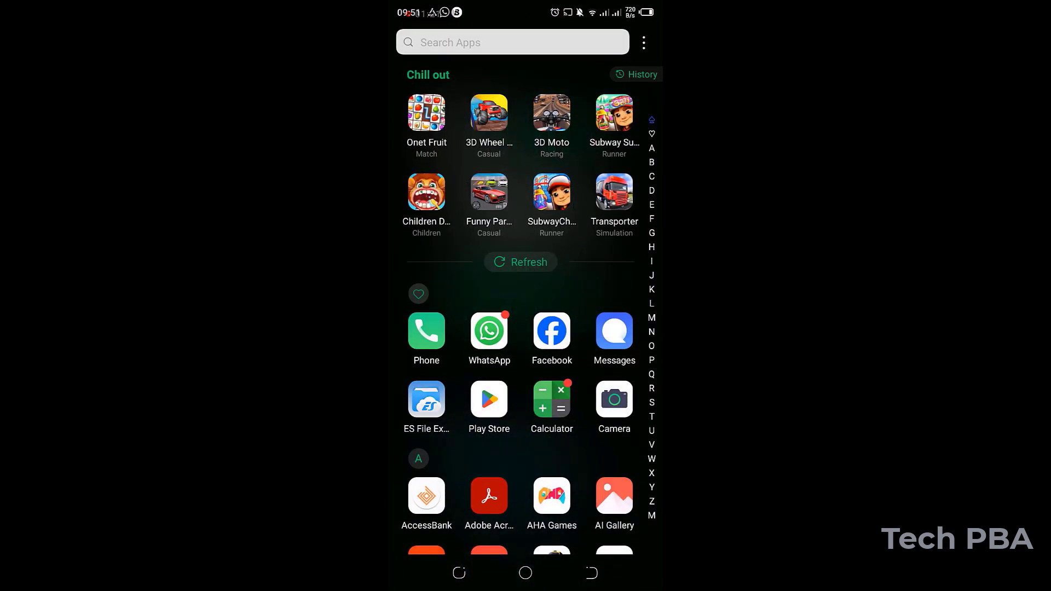
scroll("down", 3)
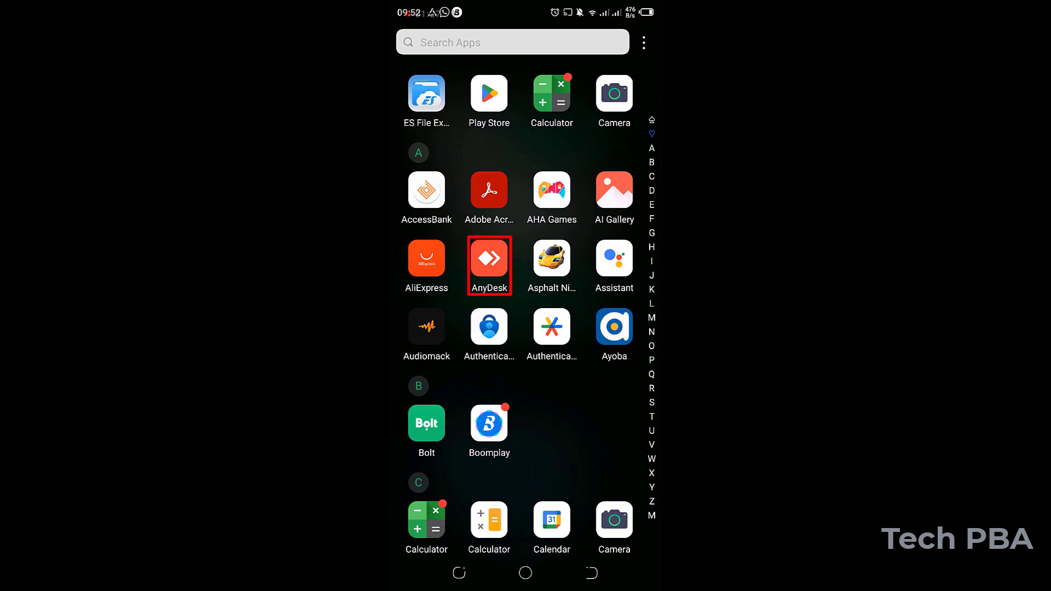
Launch AnyDesk on the phone, dismiss the privacy statement and agree to plugin activation
left_click(488, 259)
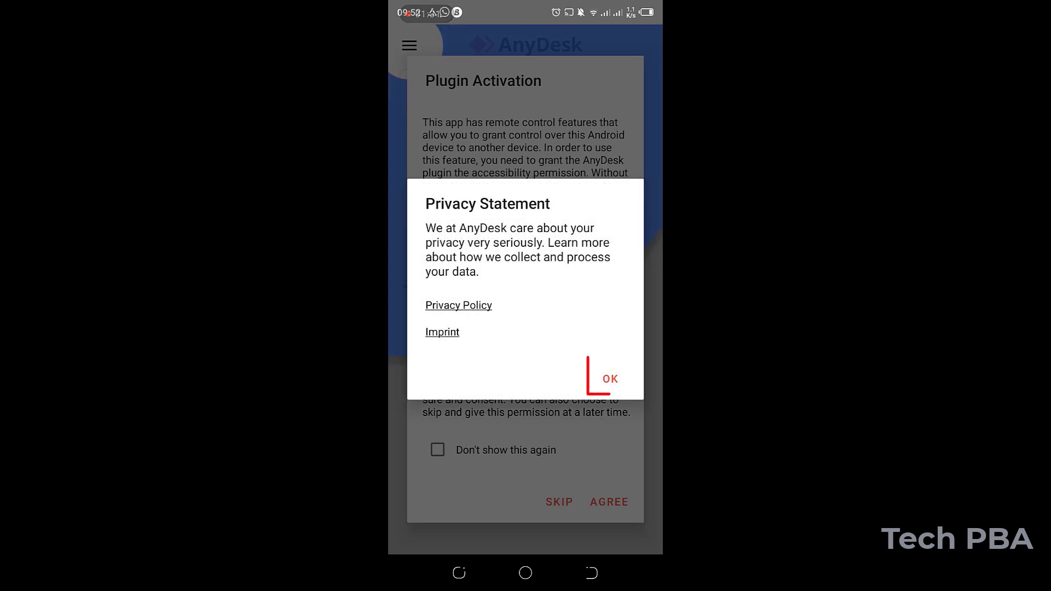
left_click(608, 379)
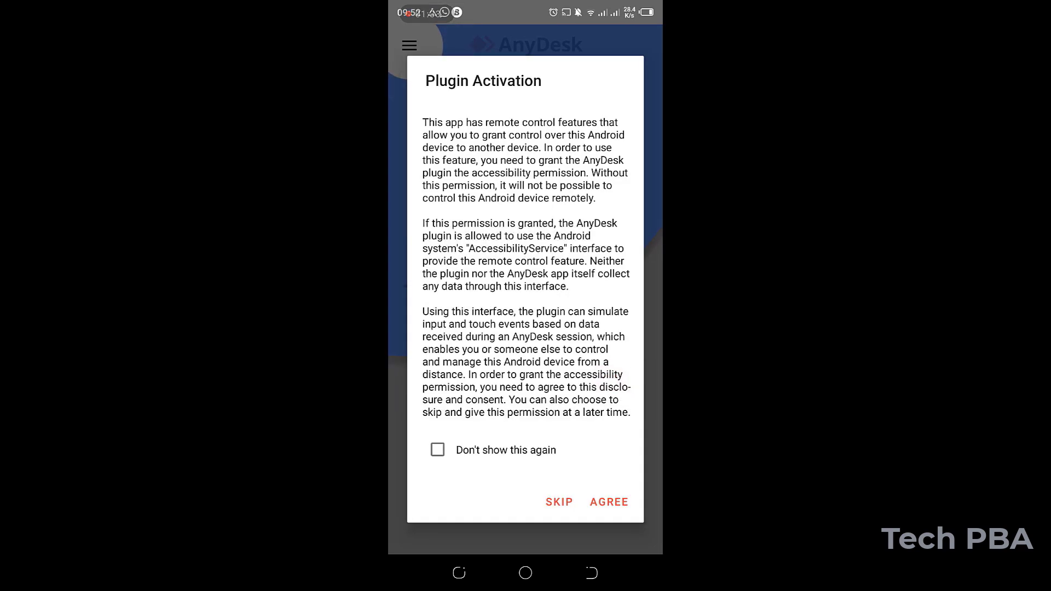
left_click(608, 503)
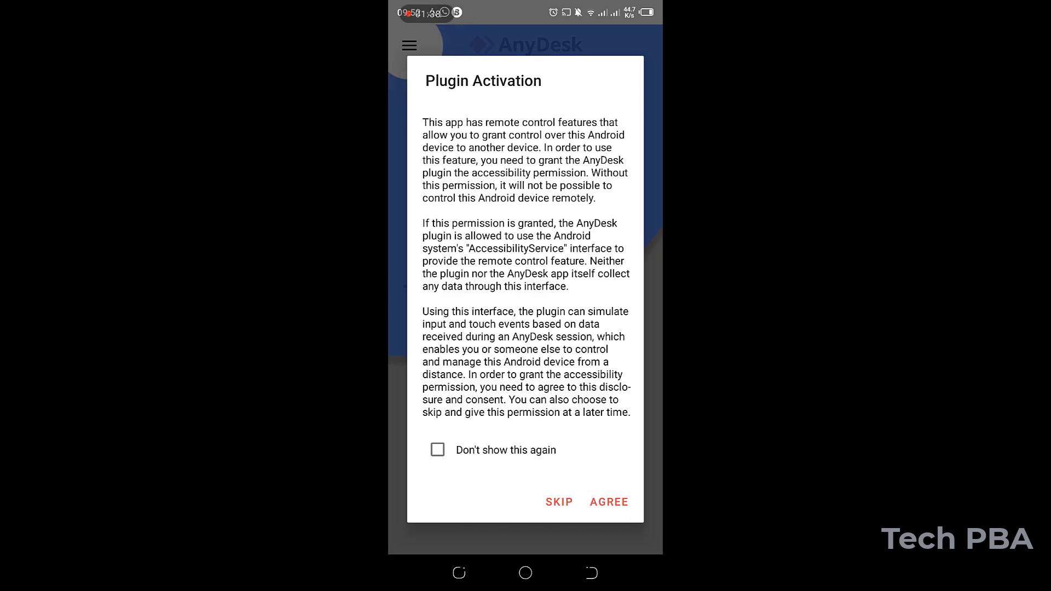
left_click(609, 502)
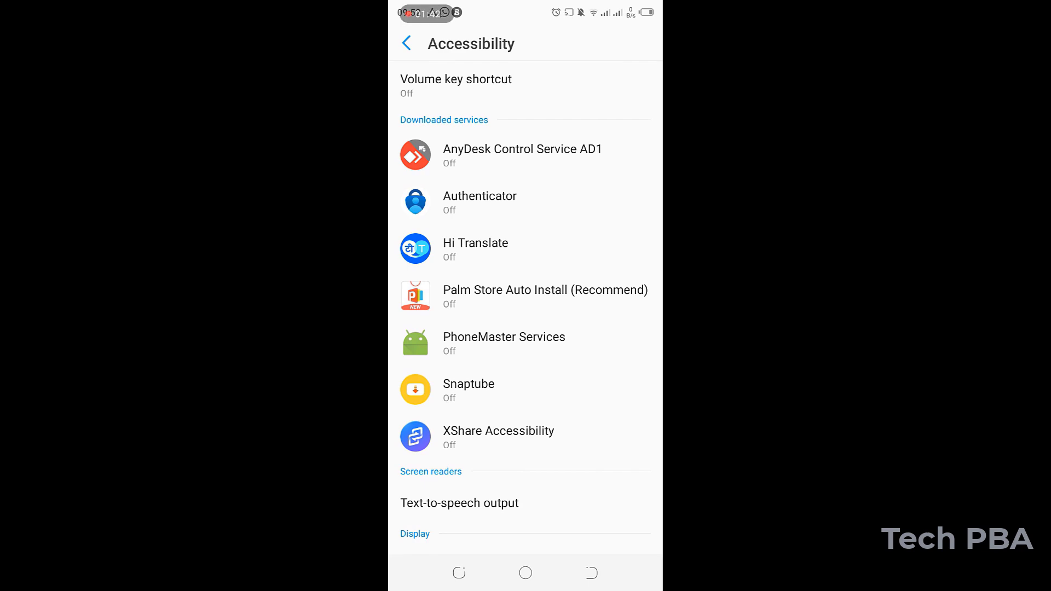
Enable the AnyDesk Control Service AD1 accessibility service, agree to plugin usage and dismiss the tutorial
left_click(521, 154)
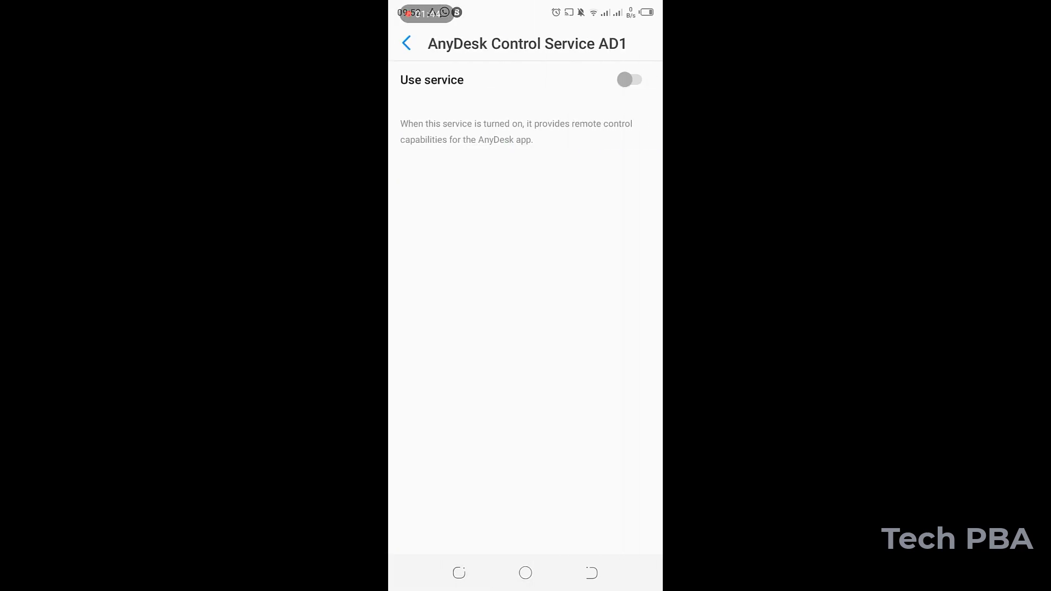
left_click(629, 80)
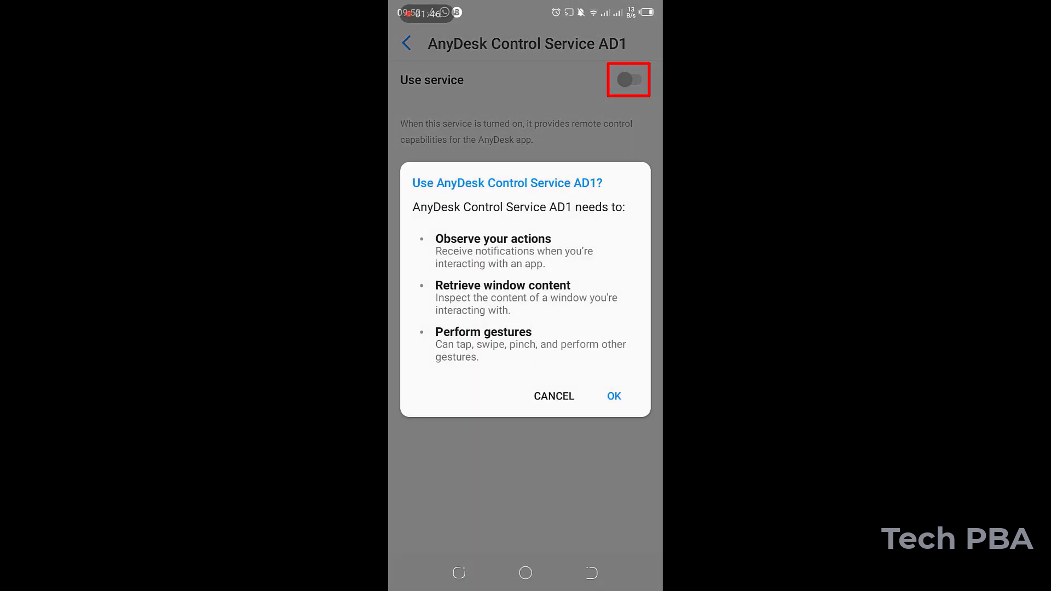
left_click(613, 396)
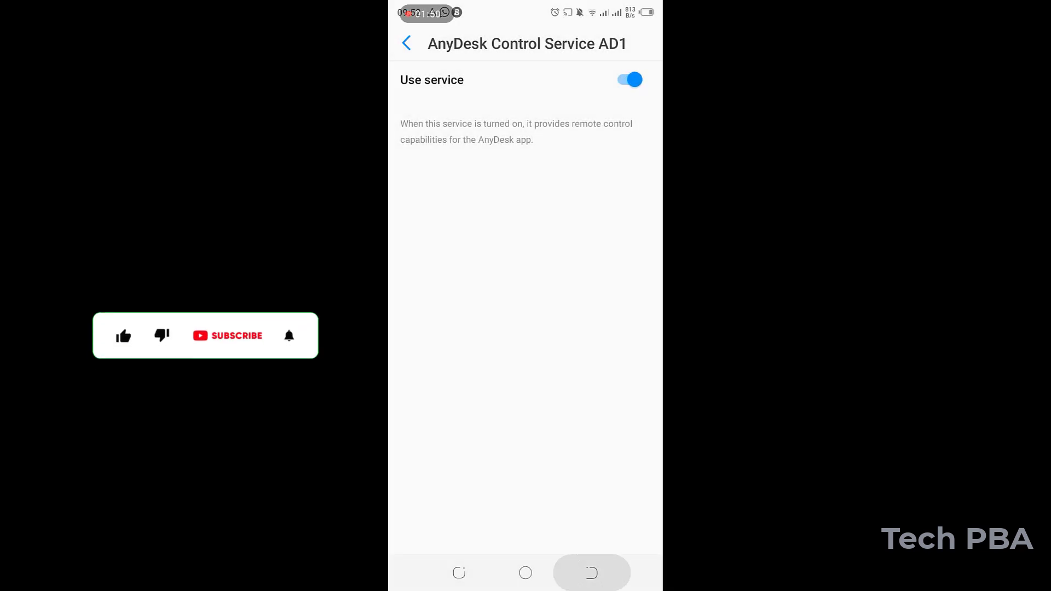
left_click(407, 43)
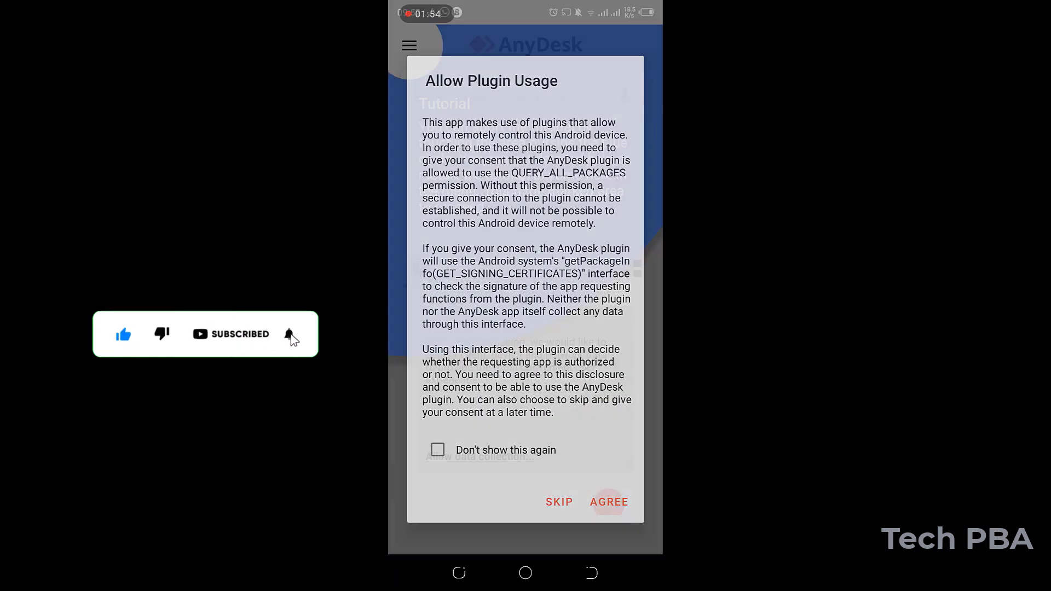
left_click(608, 502)
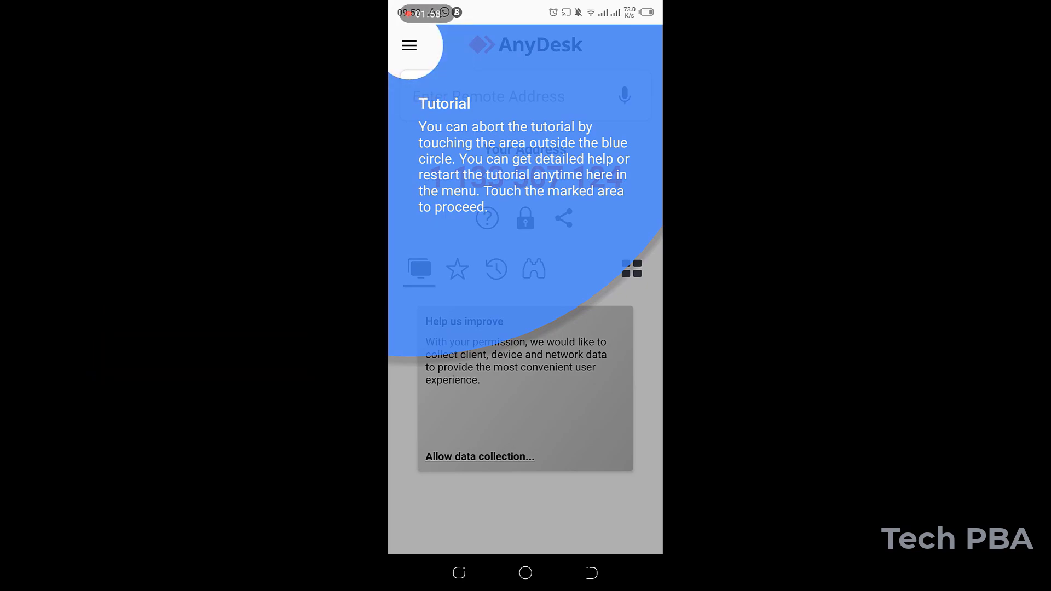
left_click(524, 509)
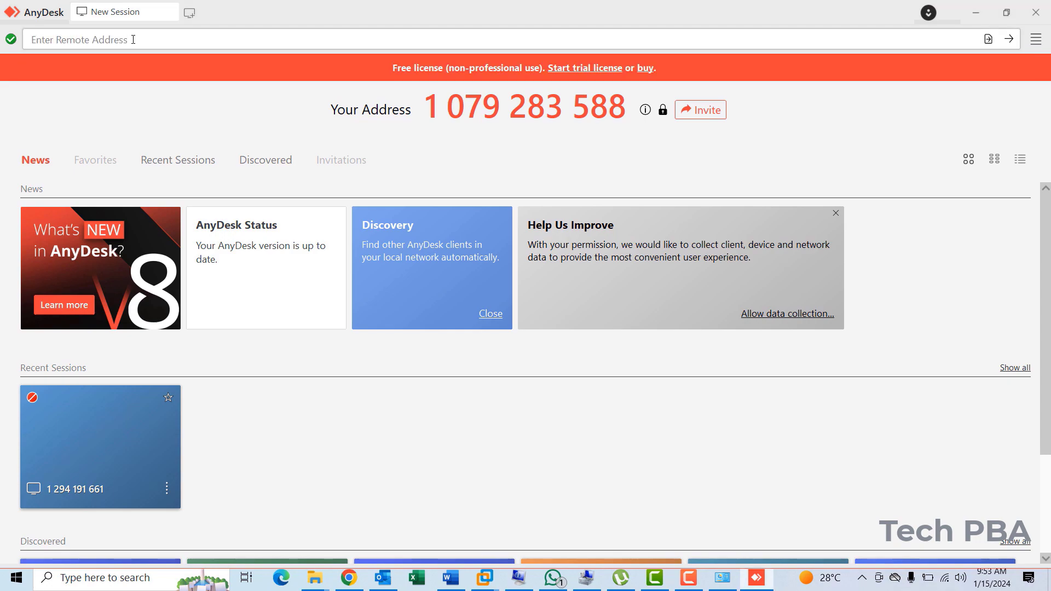
left_click(269, 39)
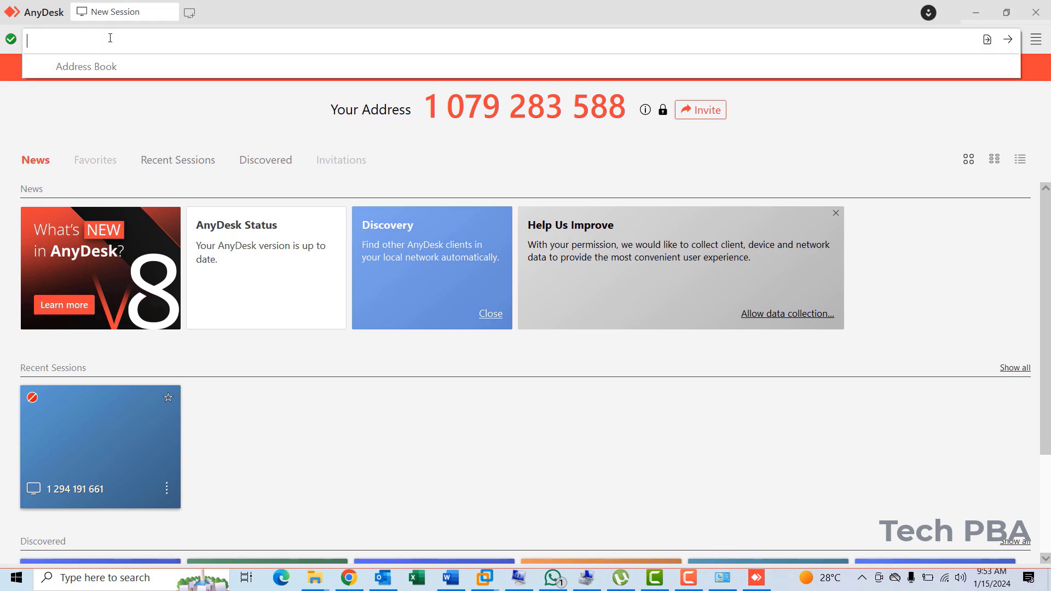
type("1")
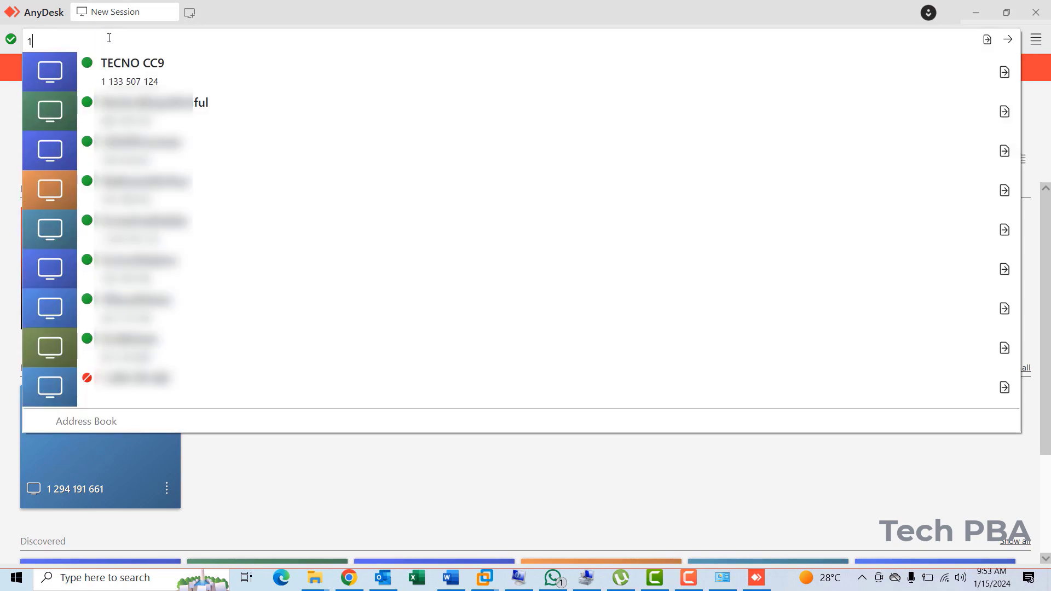
type("133")
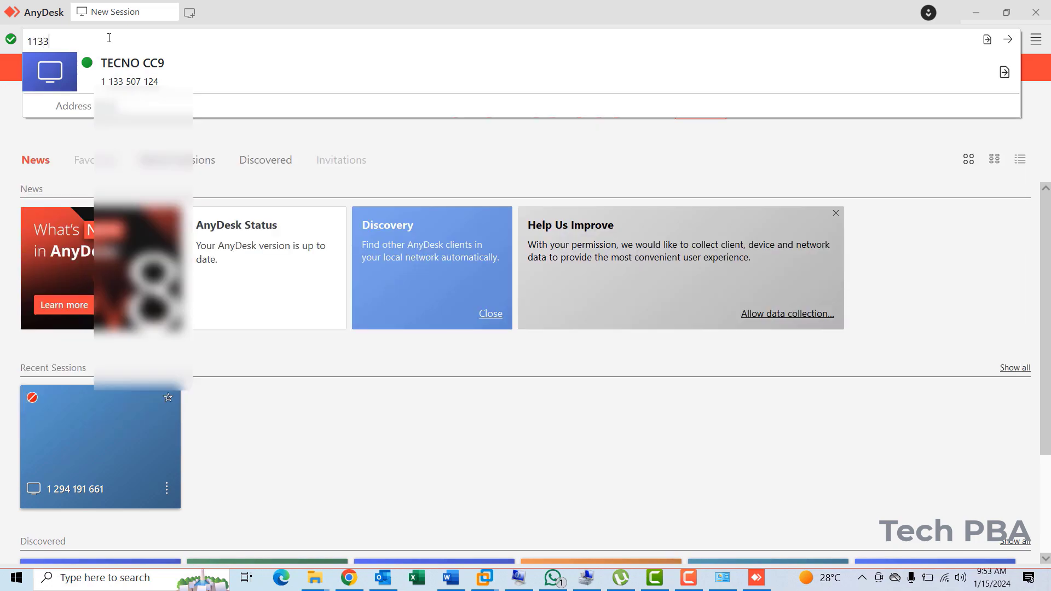
type("507")
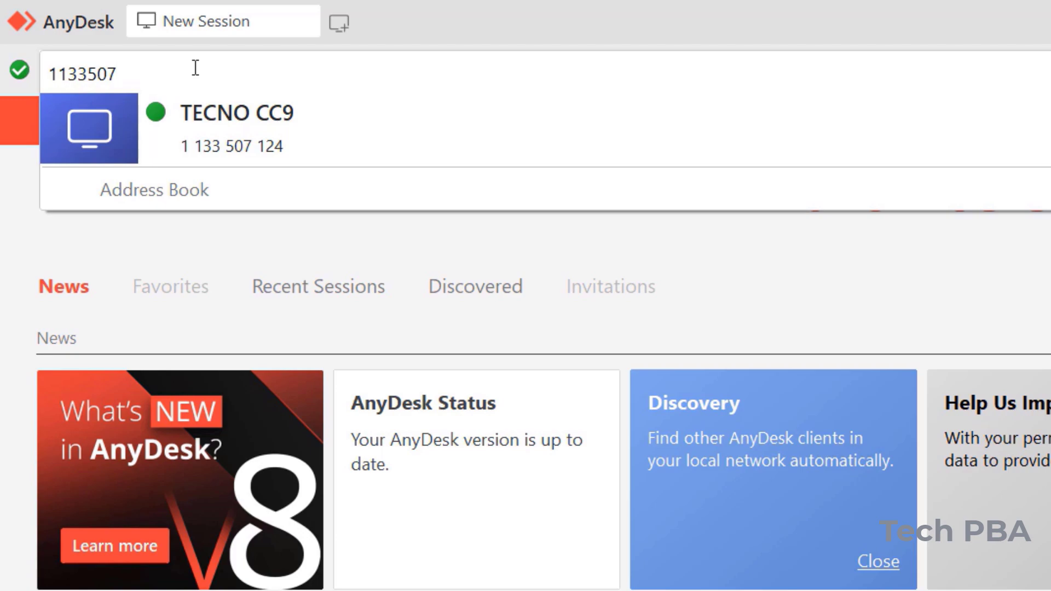
type("1")
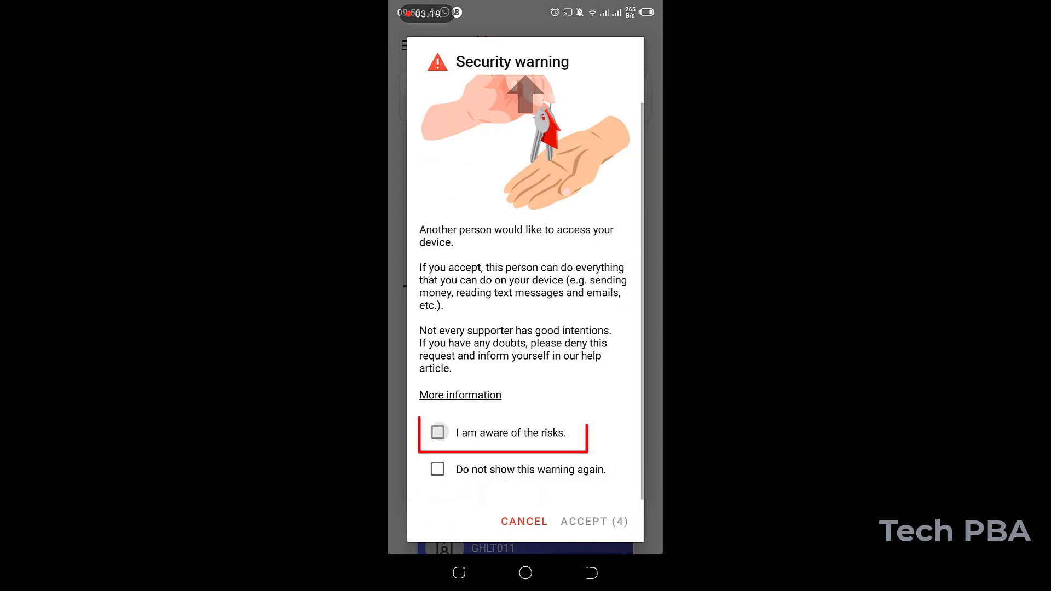
Tick 'I am aware of the risks' and accept the security warning on the phone
left_click(437, 433)
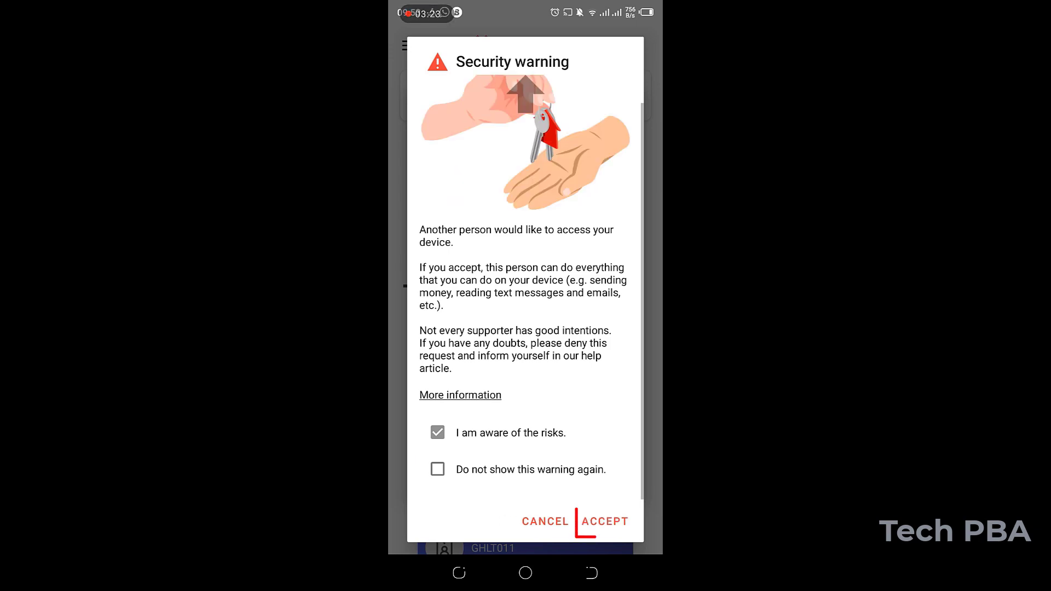
left_click(604, 521)
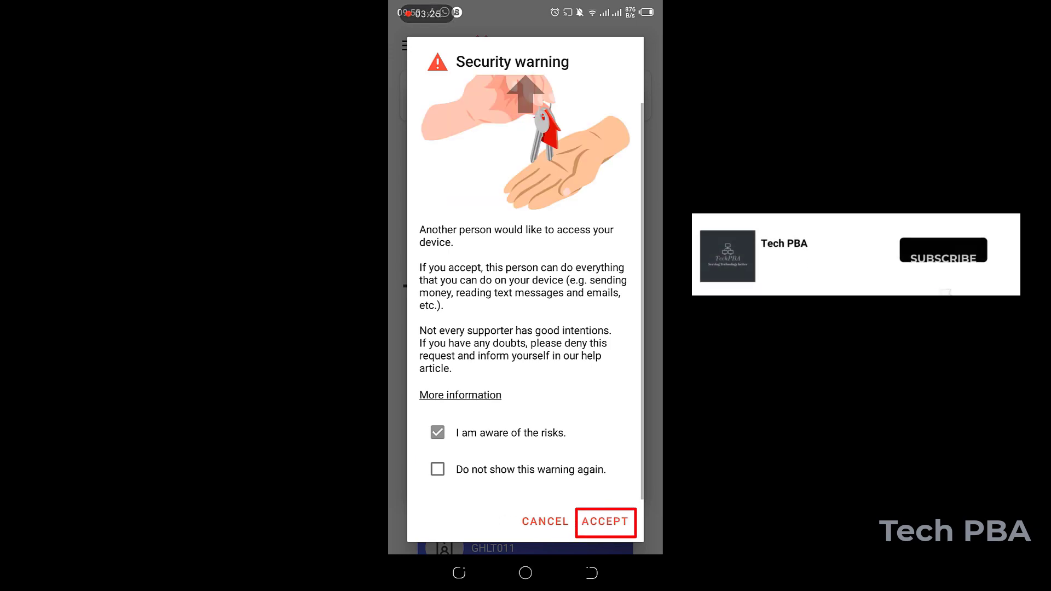
mouse_move(949, 268)
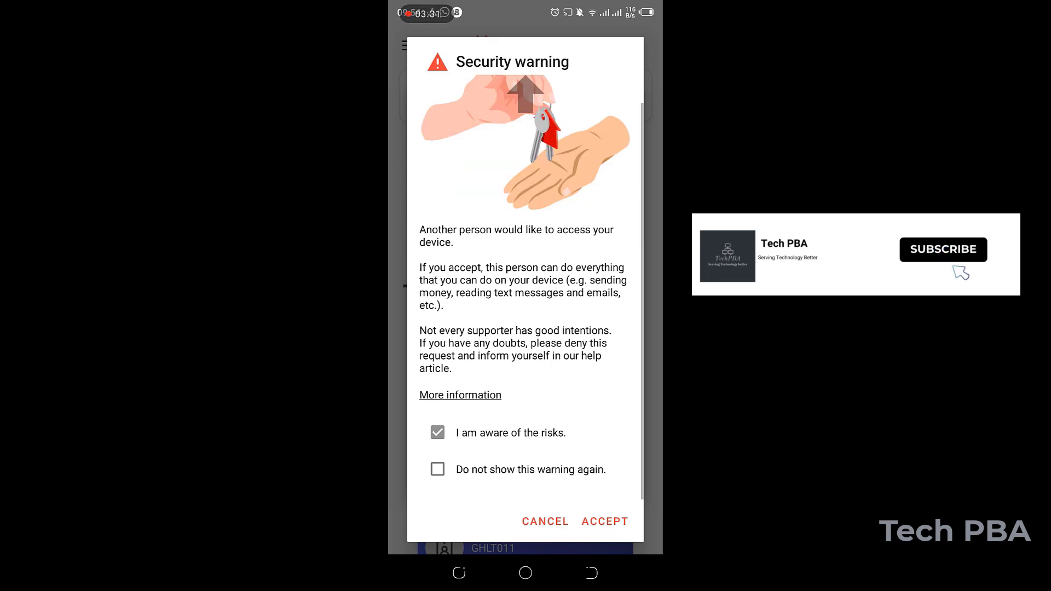
left_click(603, 521)
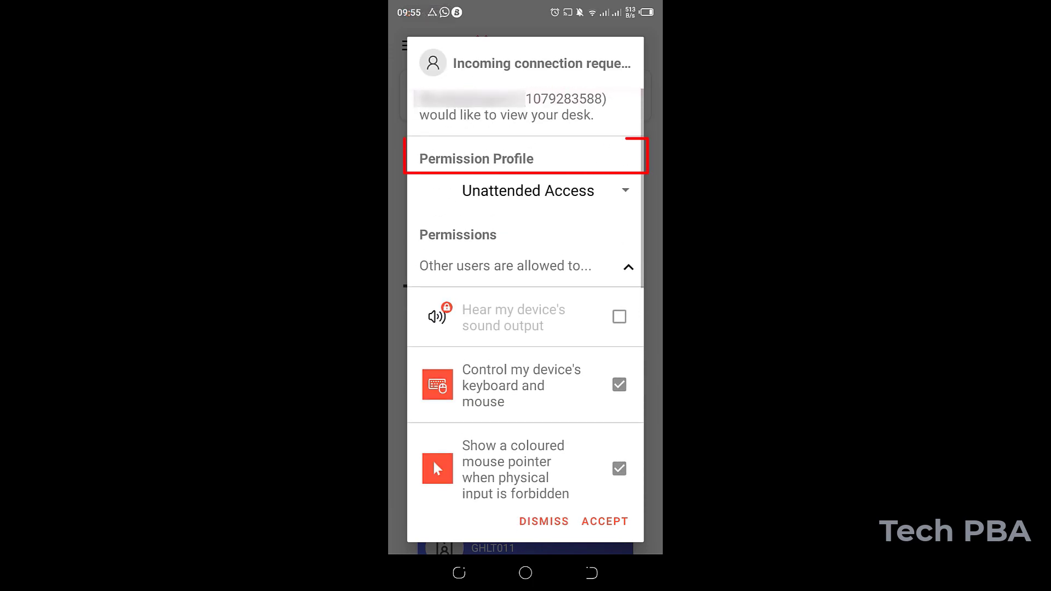
Accept the connection with the Full Access profile and start screen capture with START NOW
left_click(527, 191)
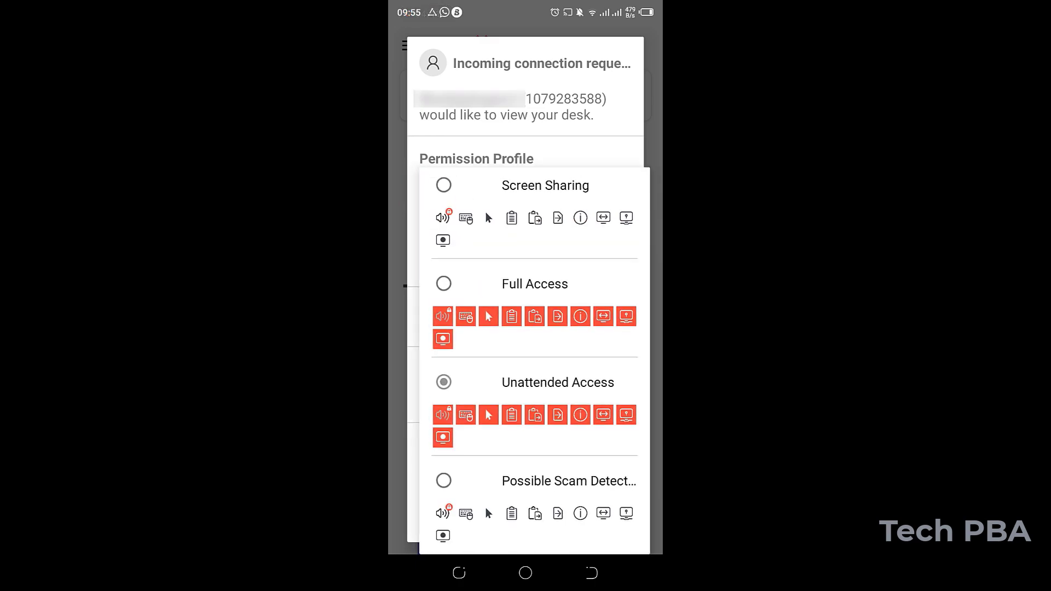
left_click(534, 283)
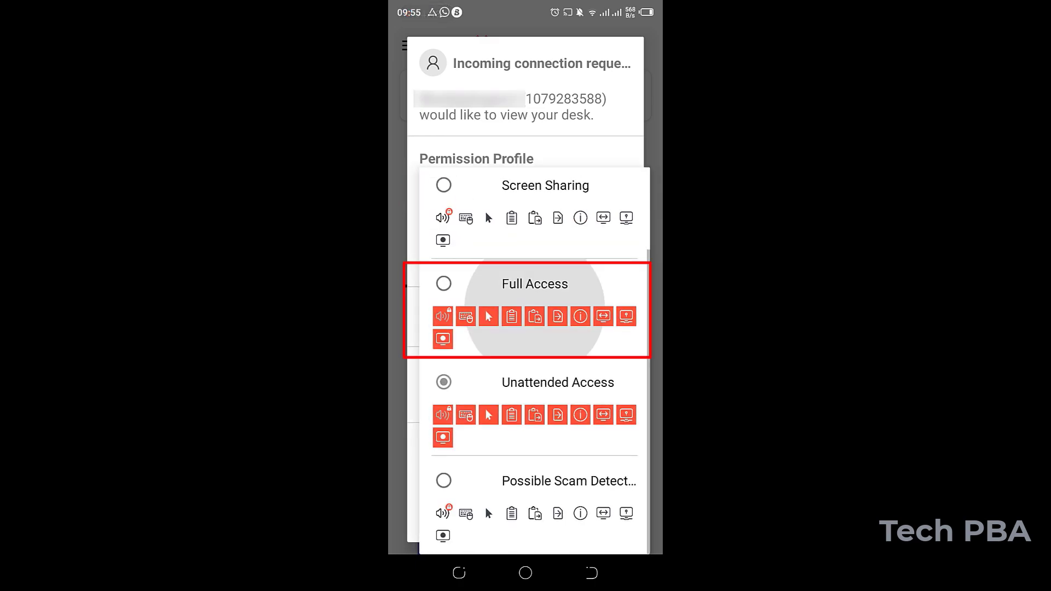
left_click(535, 284)
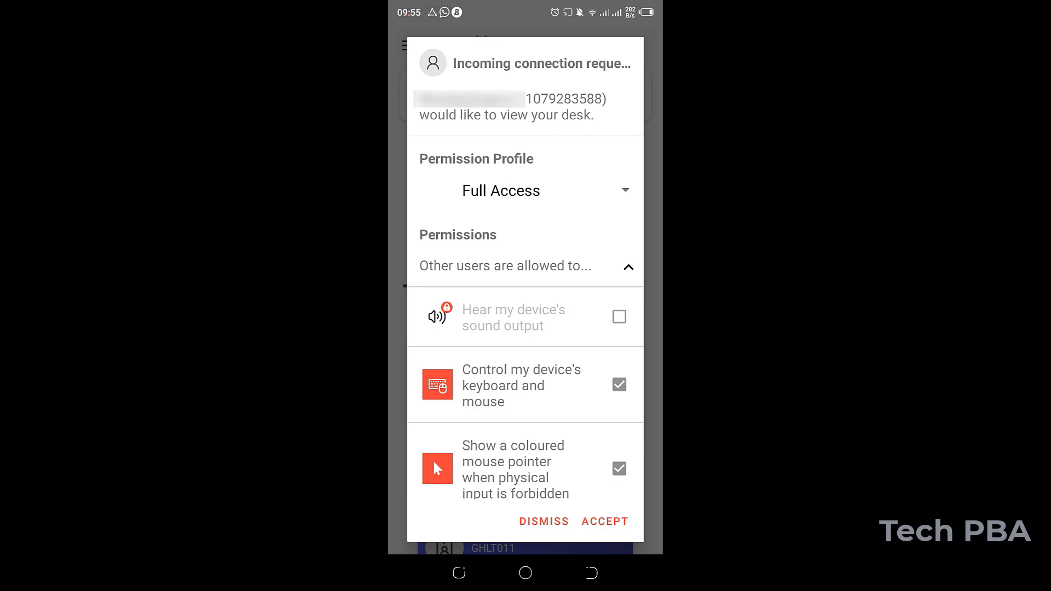
scroll("down", 3)
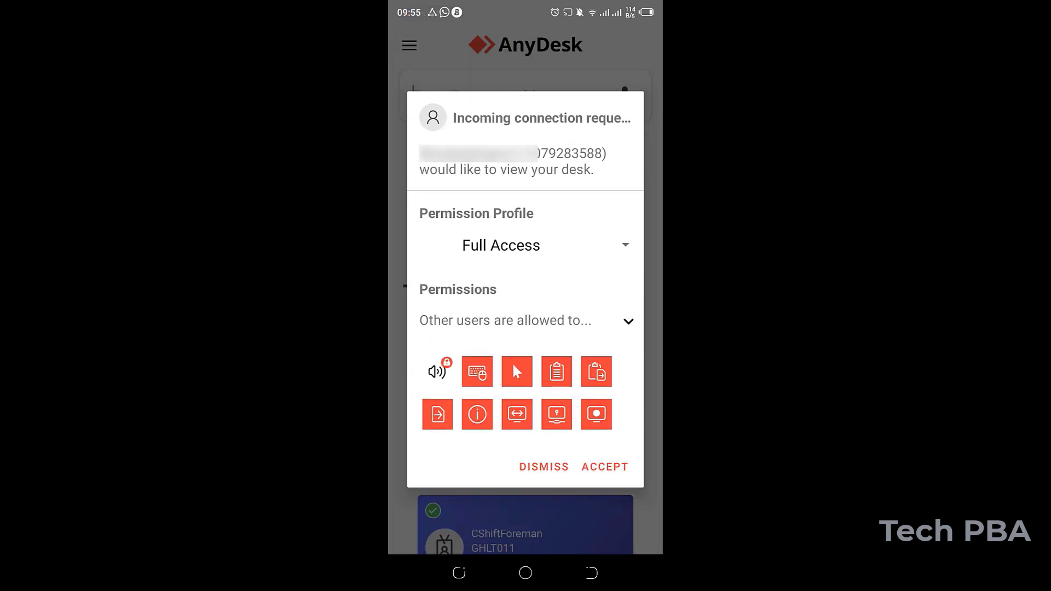
left_click(604, 467)
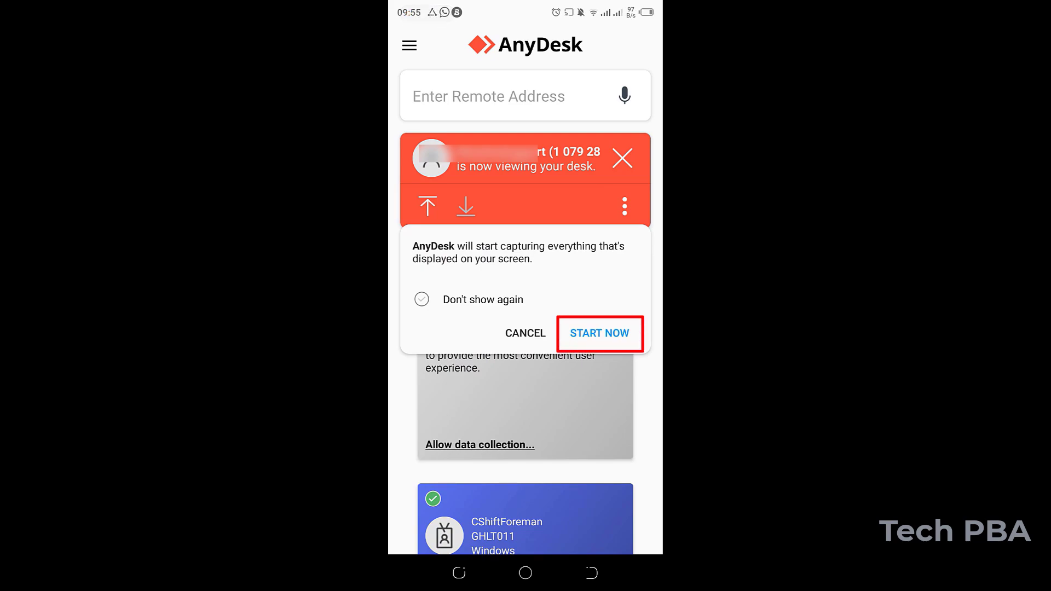
left_click(599, 333)
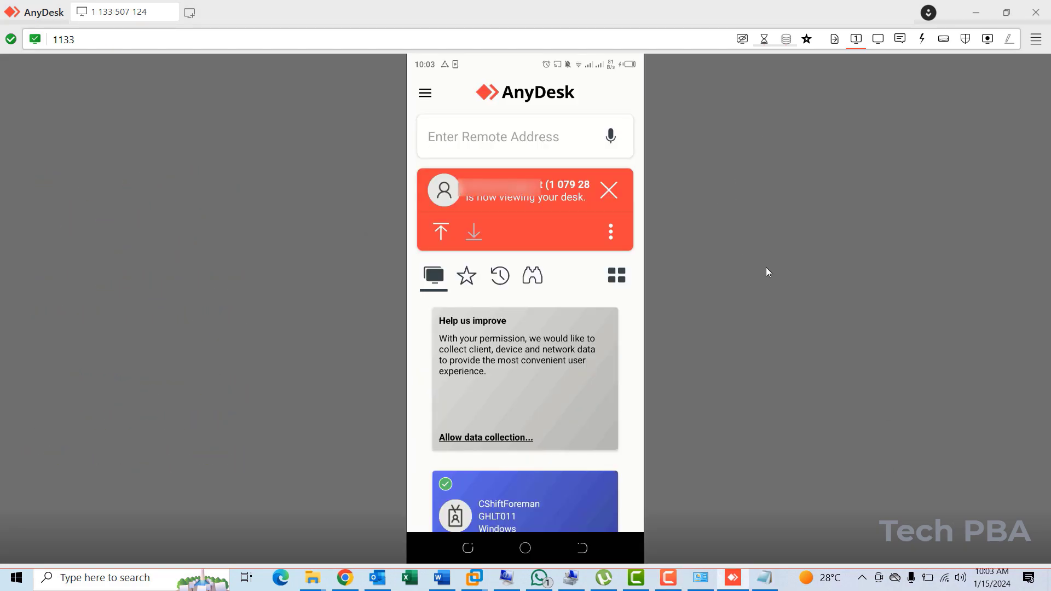
mouse_move(495, 473)
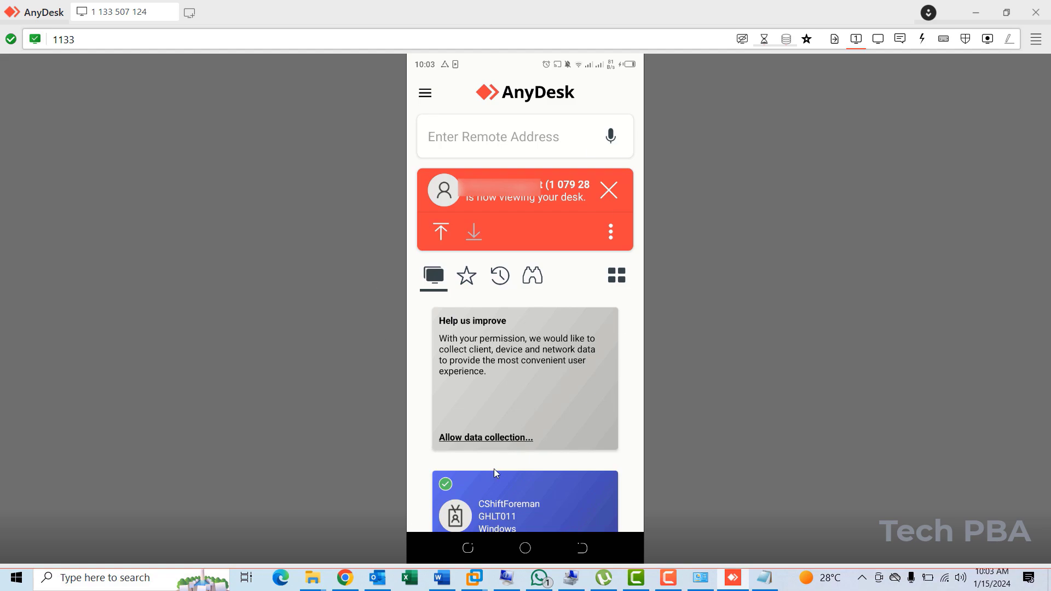
mouse_move(536, 379)
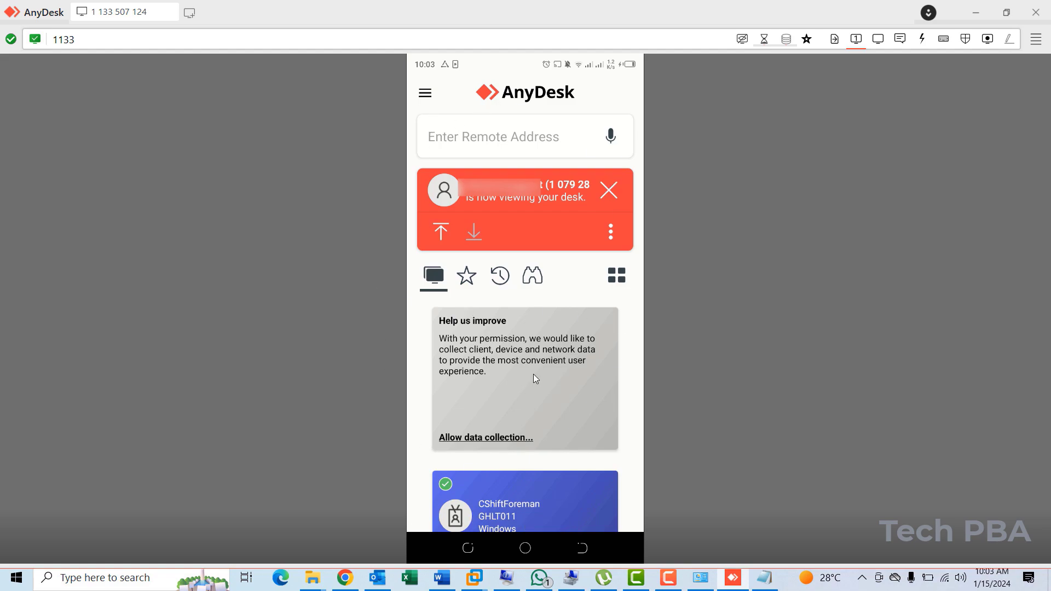
mouse_move(641, 193)
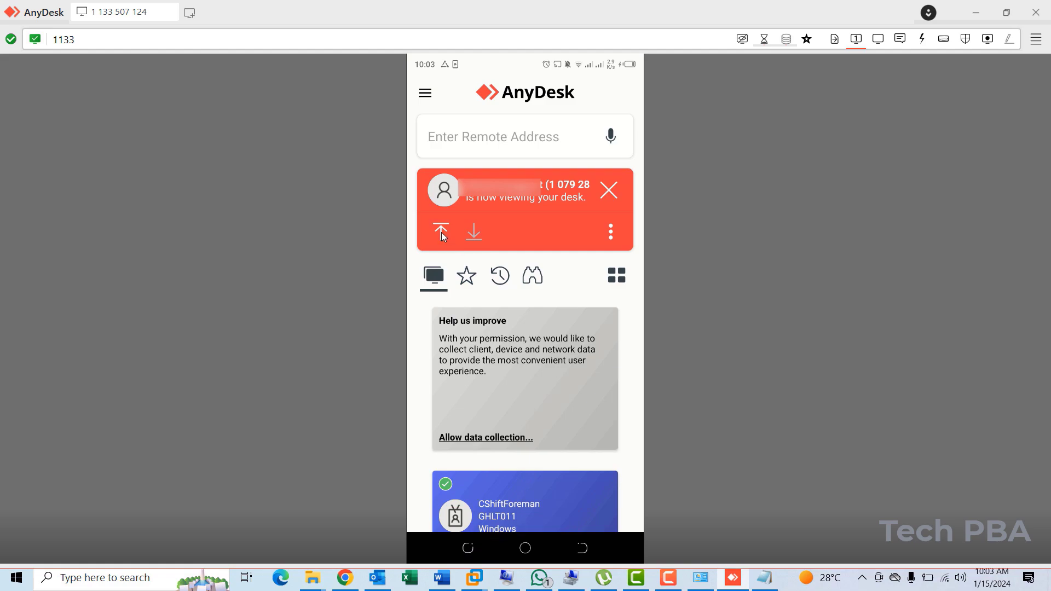
mouse_move(470, 570)
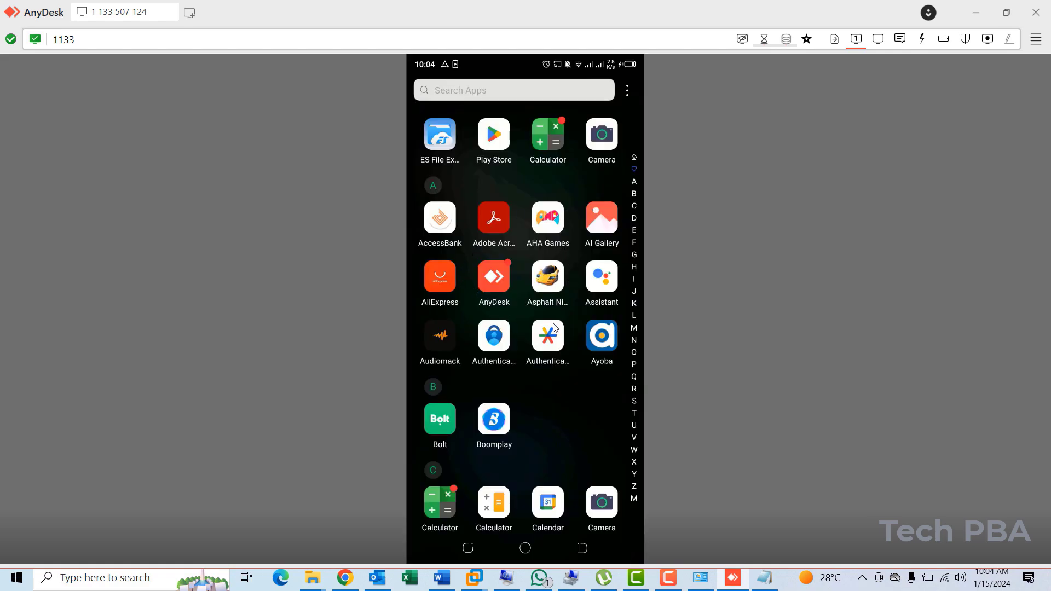
mouse_move(545, 373)
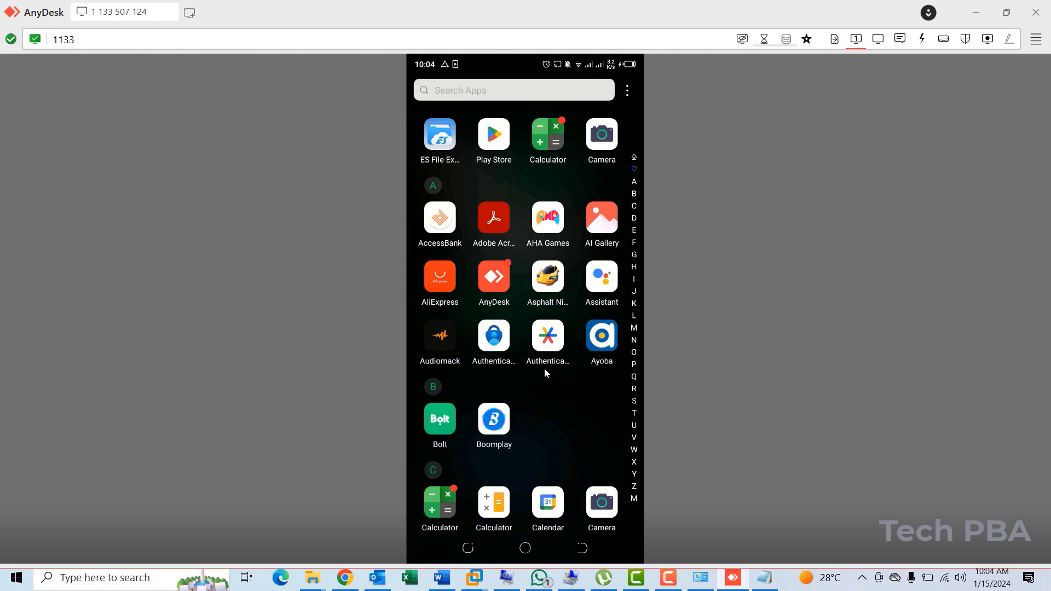
mouse_move(562, 255)
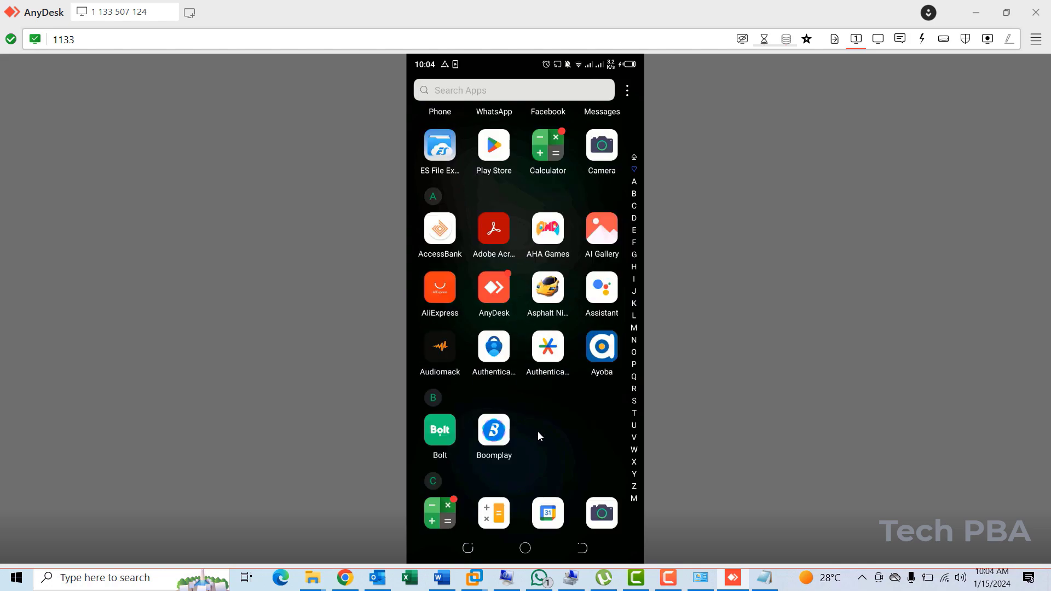
scroll("down", 3)
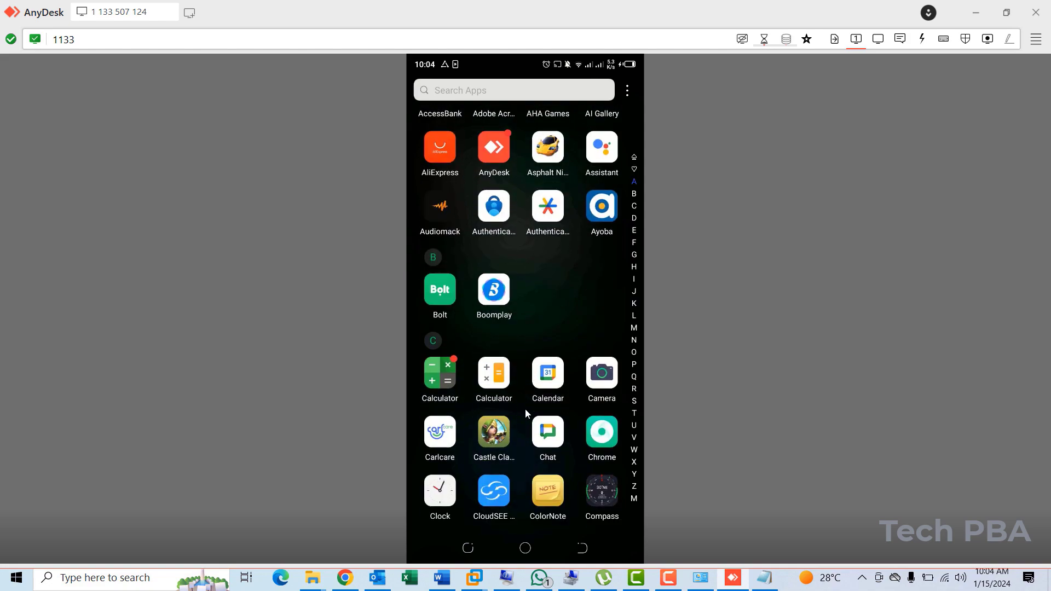
scroll("down", 3)
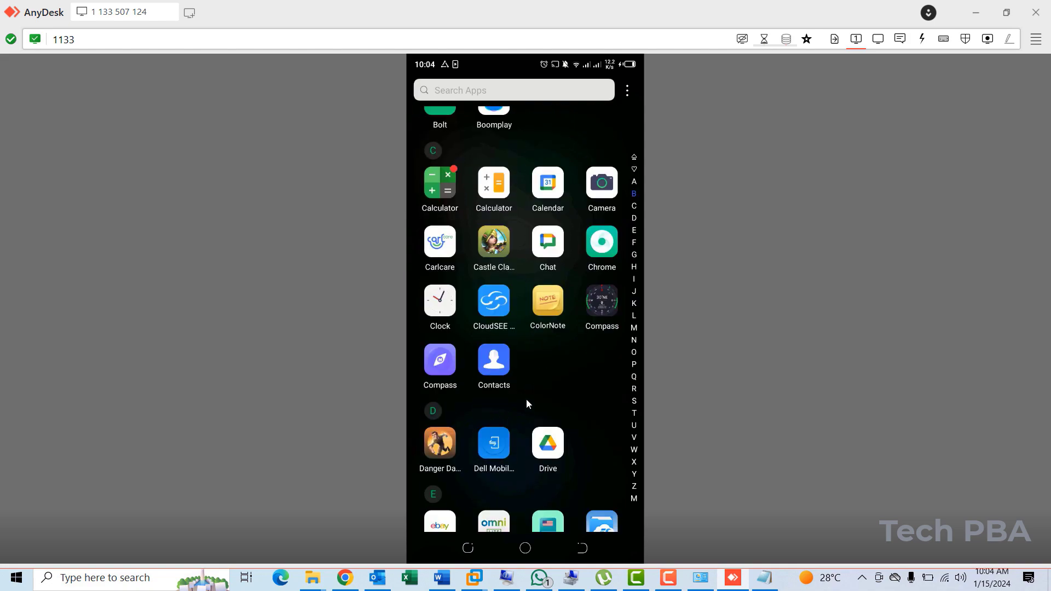
scroll("down", 3)
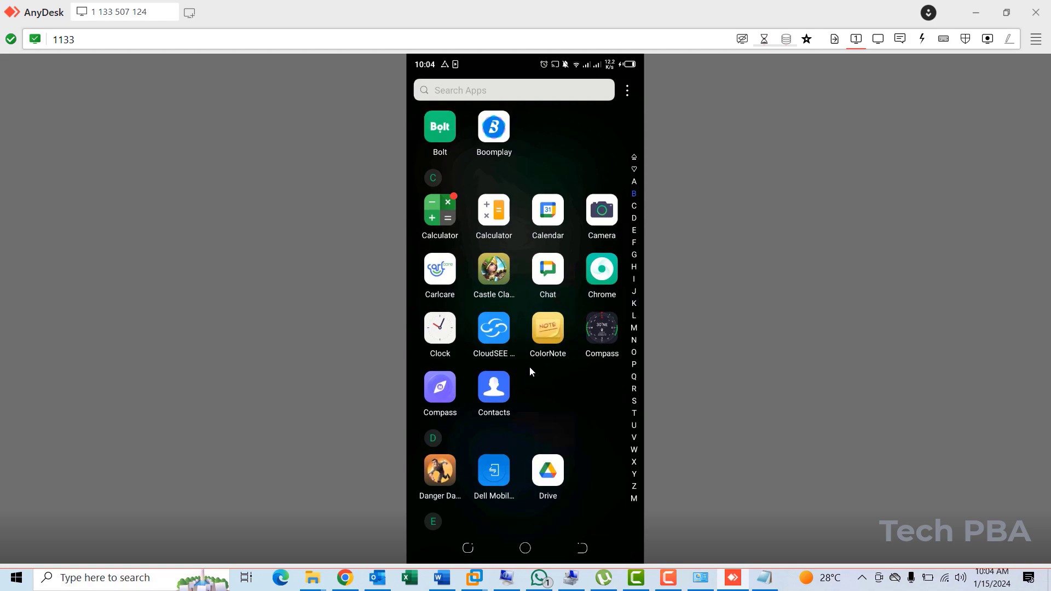
scroll("down", 3)
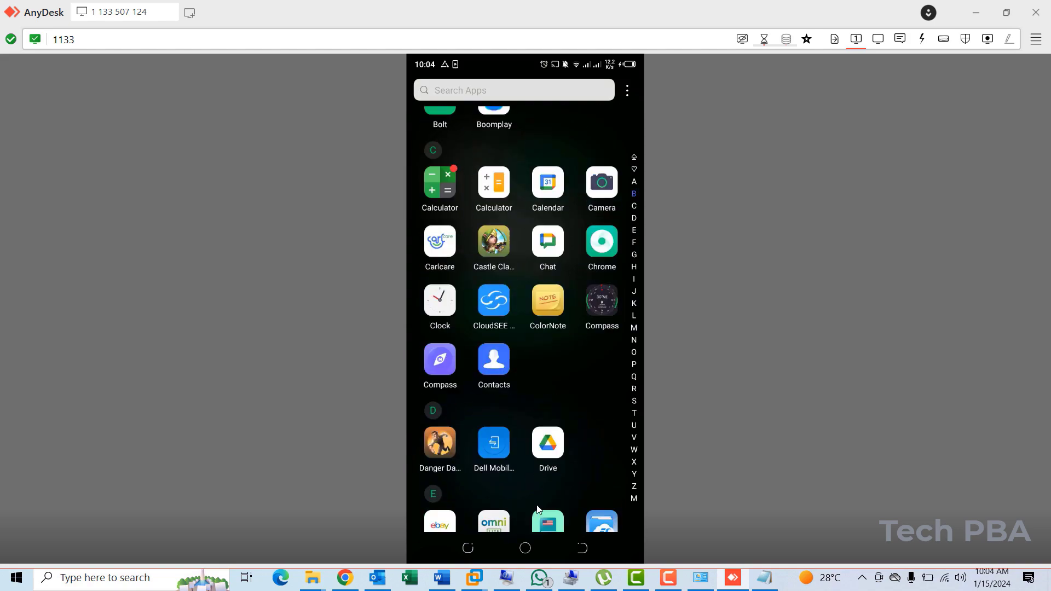
scroll("down", 3)
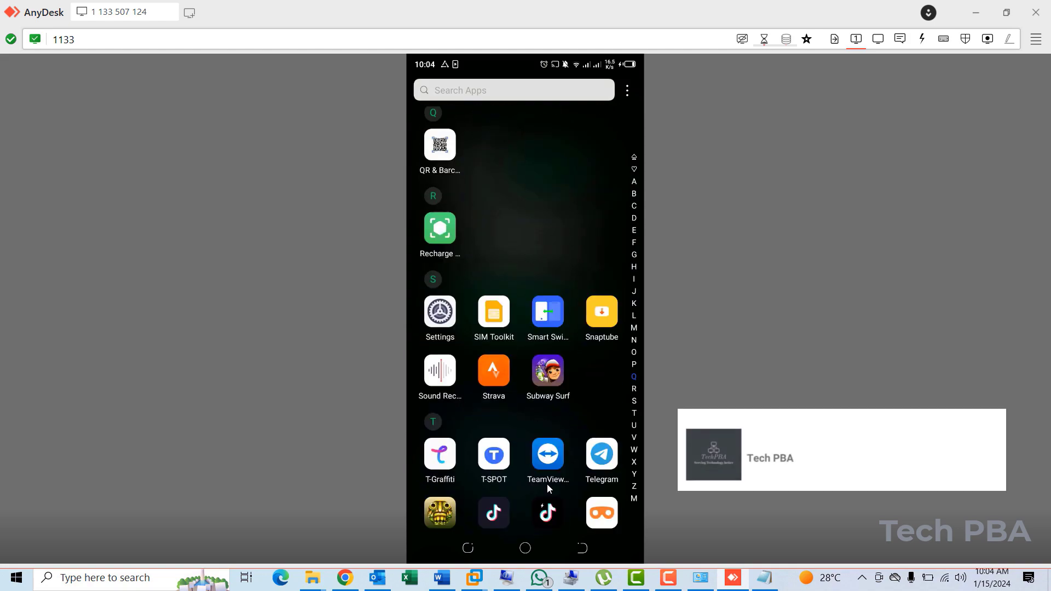
scroll("down", 3)
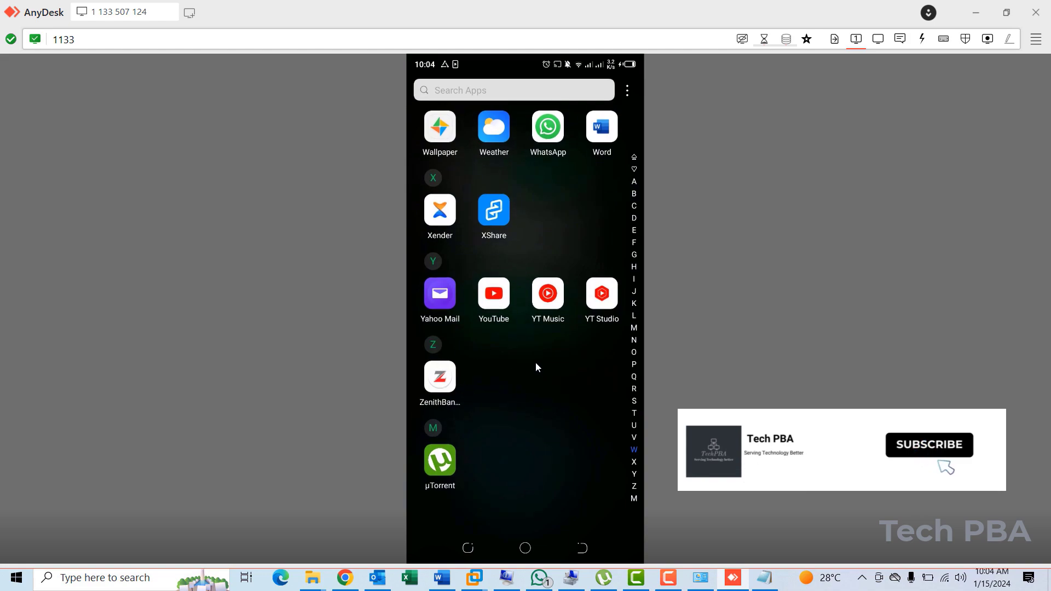
scroll("down", 3)
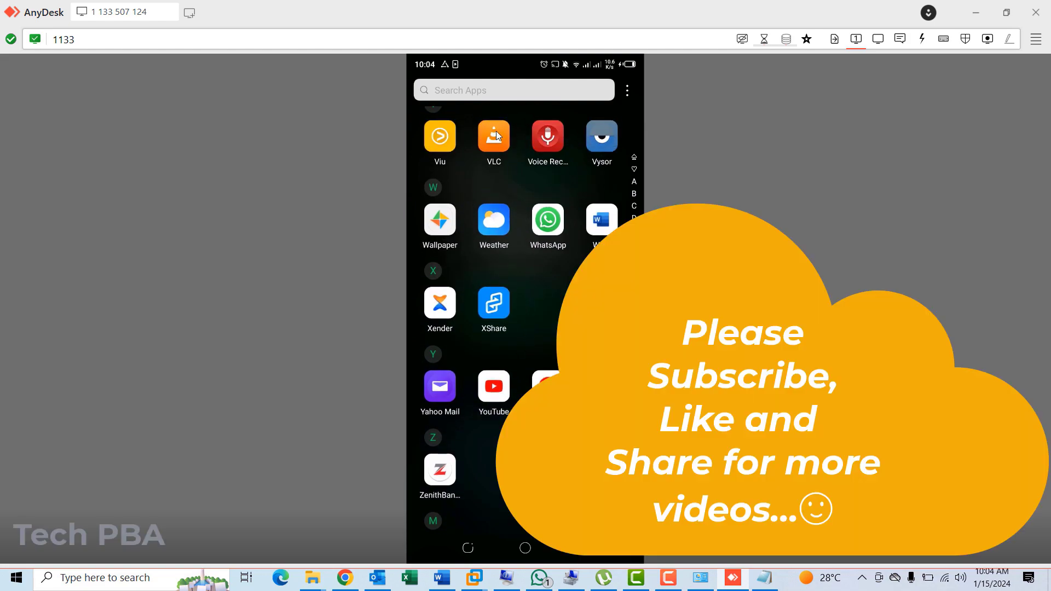
scroll("down", 3)
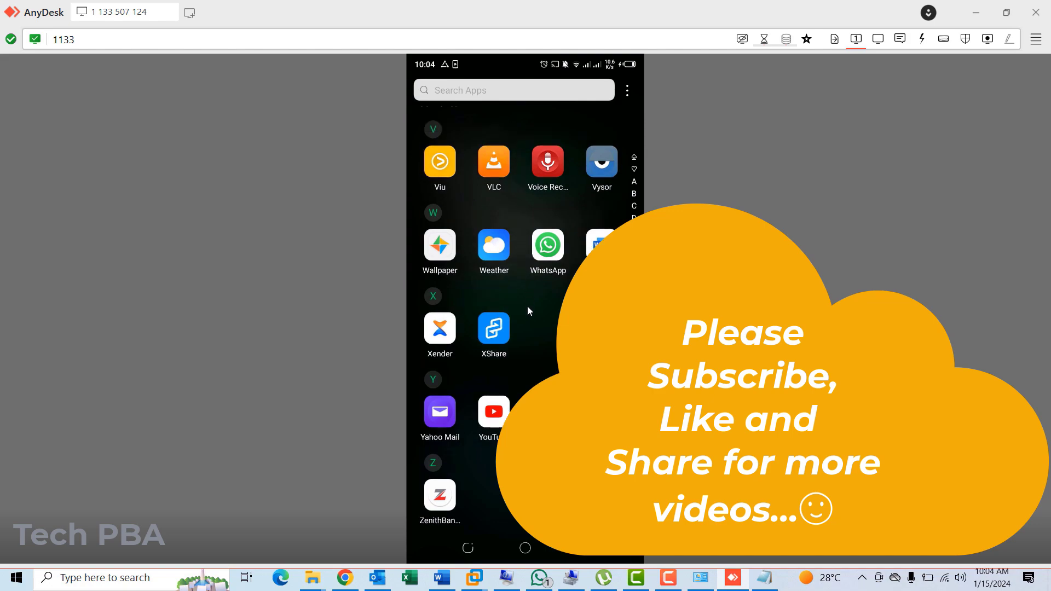
mouse_move(526, 317)
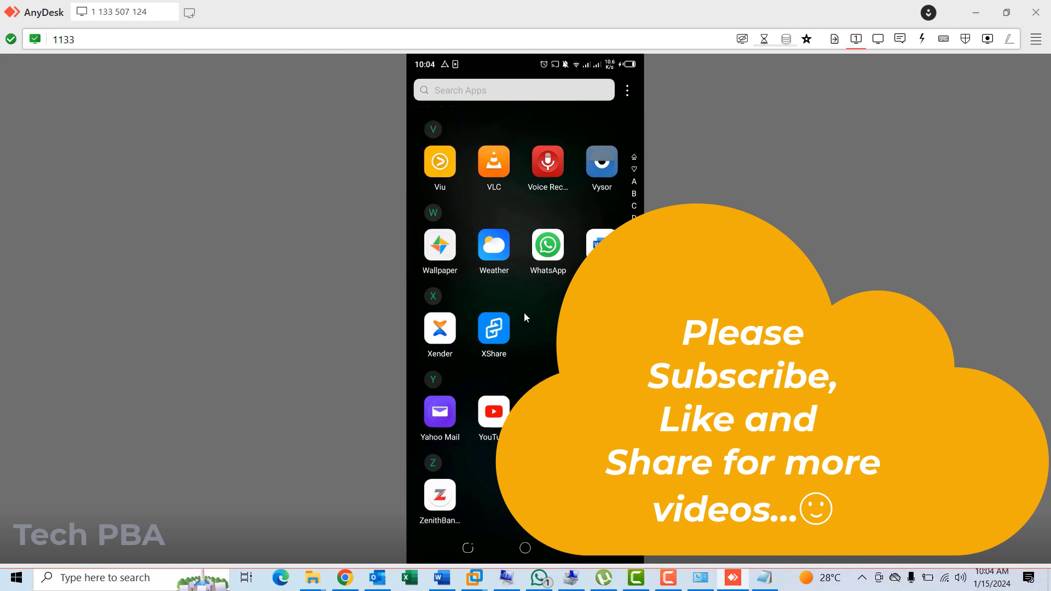